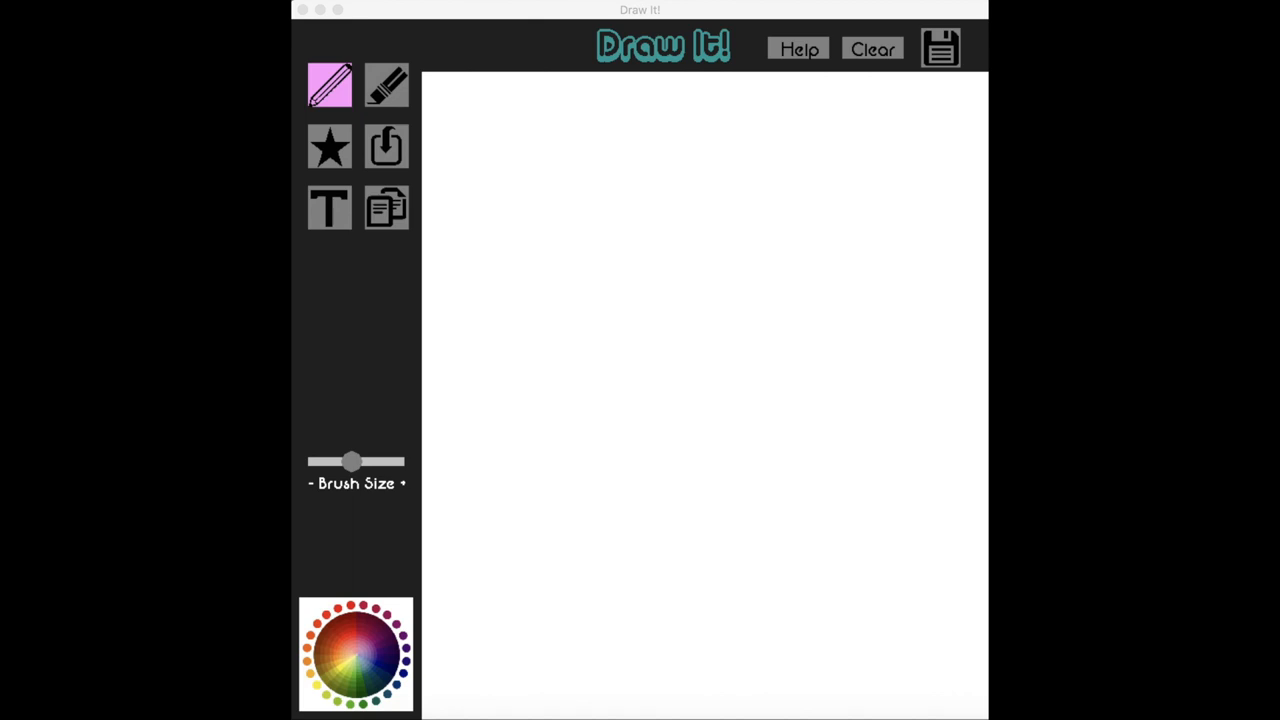
pyautogui.moveTo(826, 404)
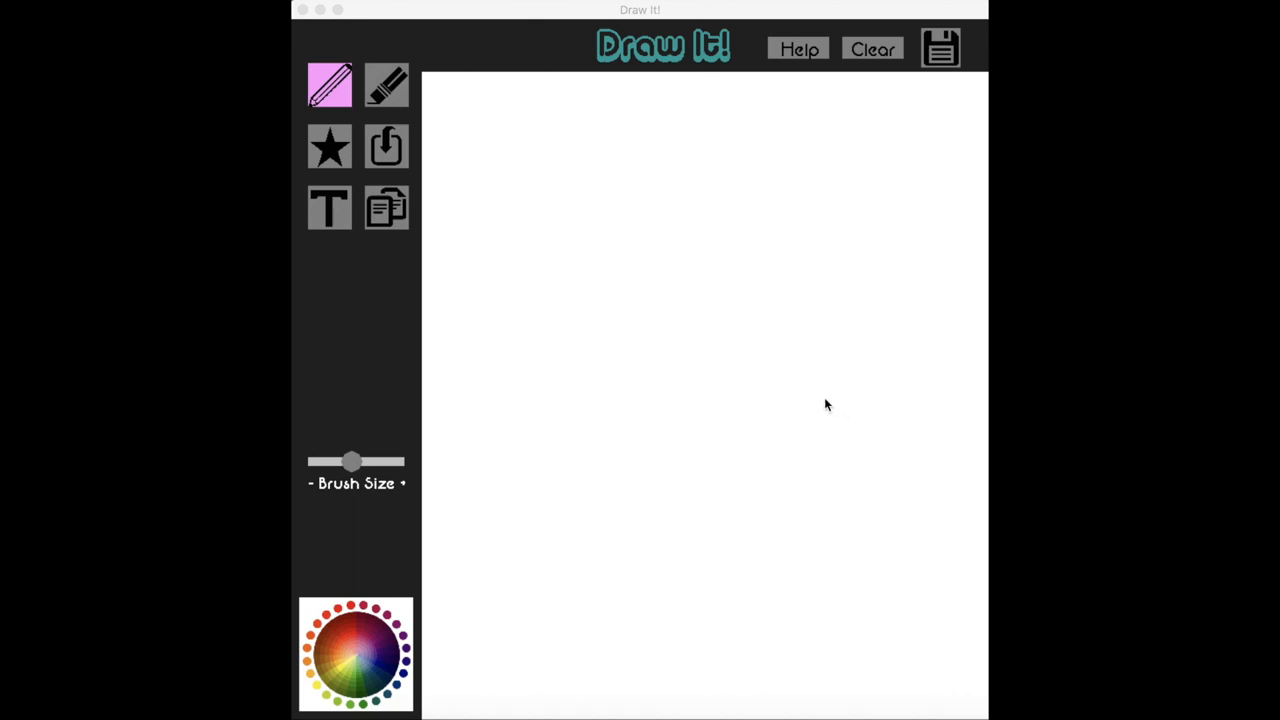
pyautogui.moveTo(704, 370)
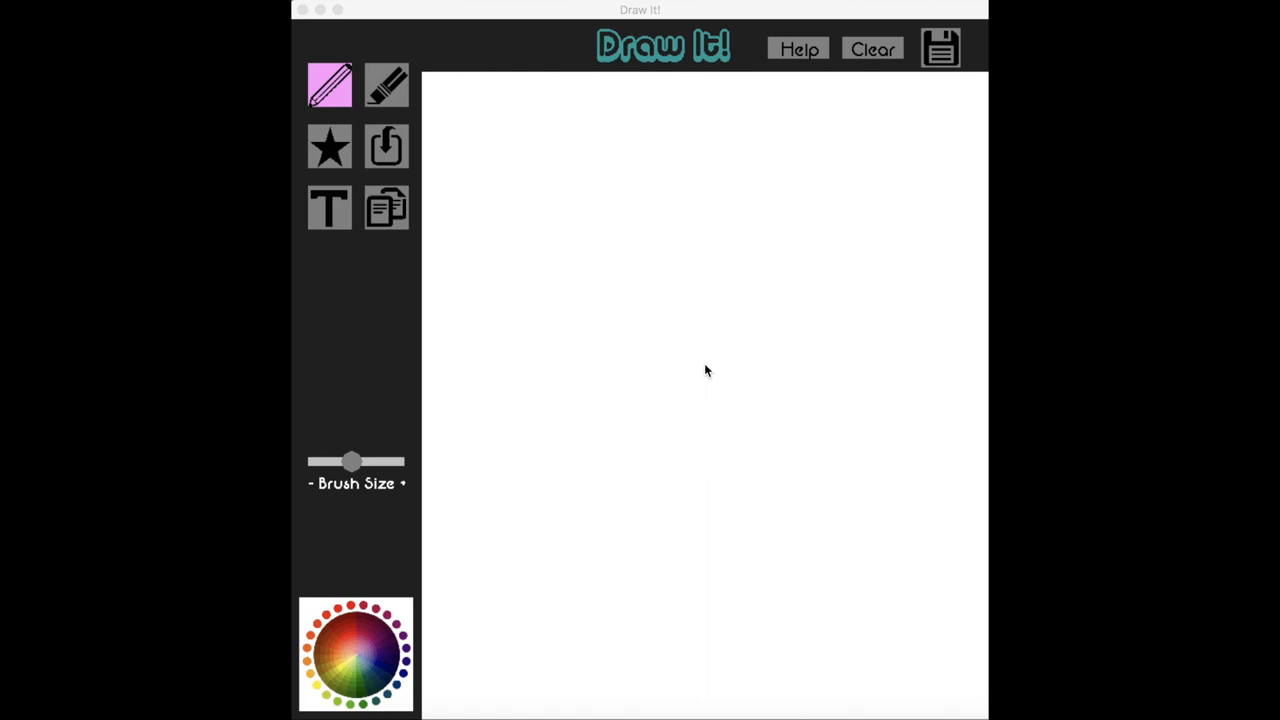
pyautogui.moveTo(736, 258)
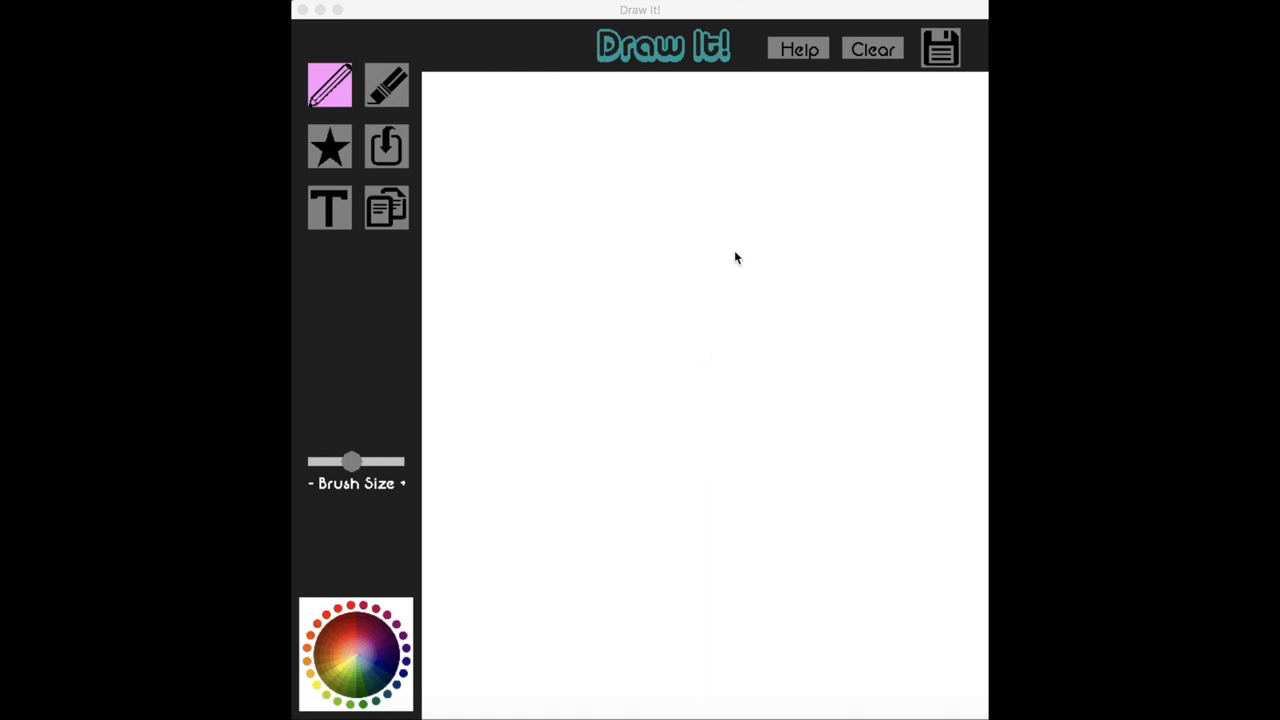
# - Glance at the tool help, then brush a black 7-shaped squiggle near the canvas centre
pyautogui.click(800, 48)
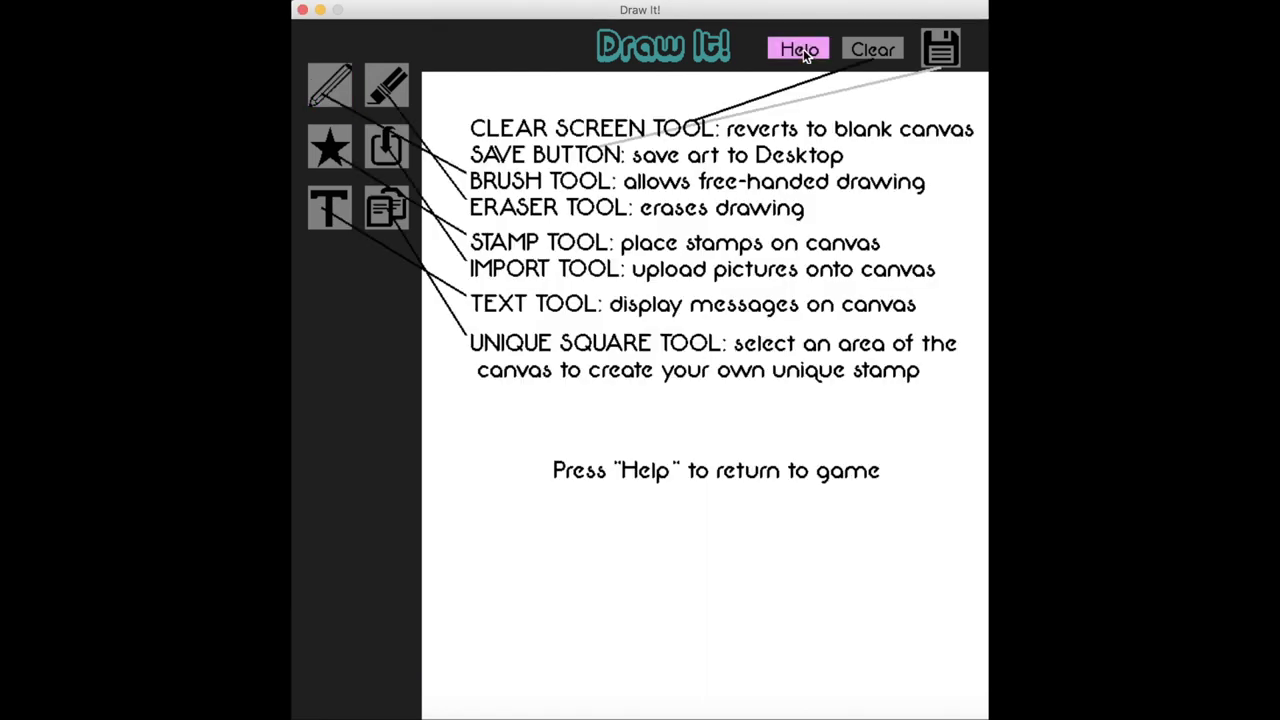
pyautogui.moveTo(810, 78)
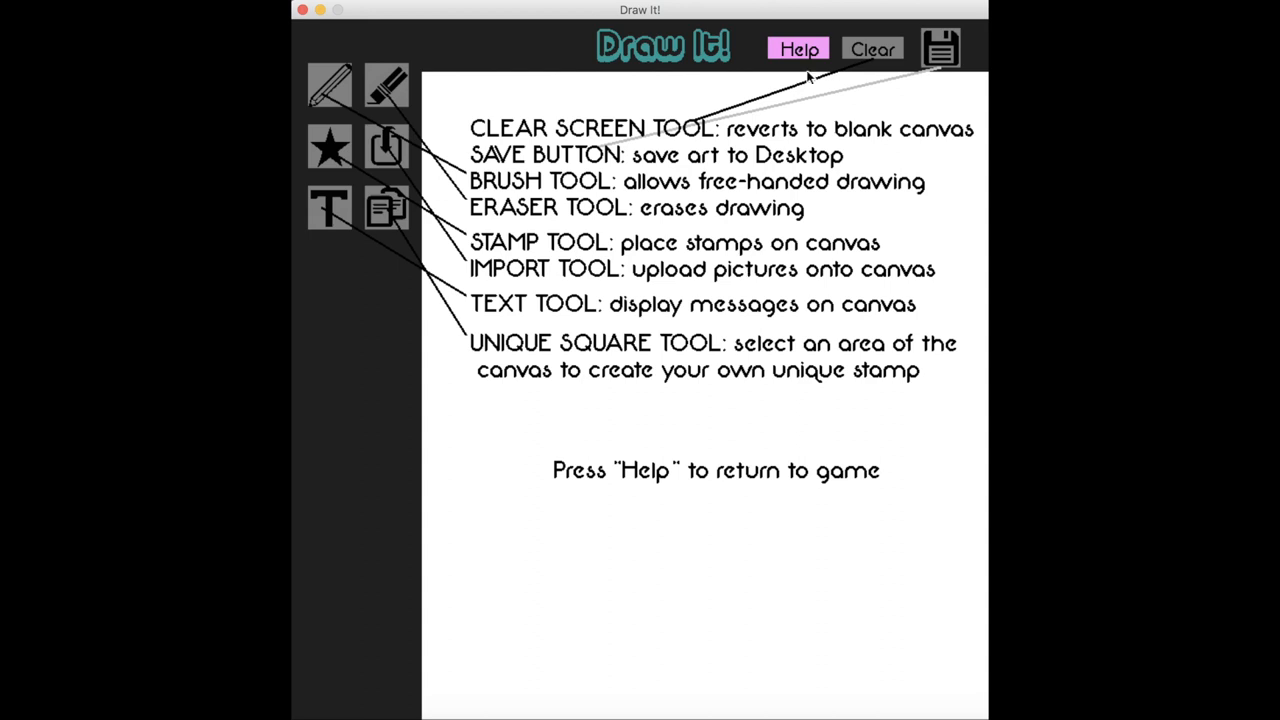
pyautogui.click(798, 48)
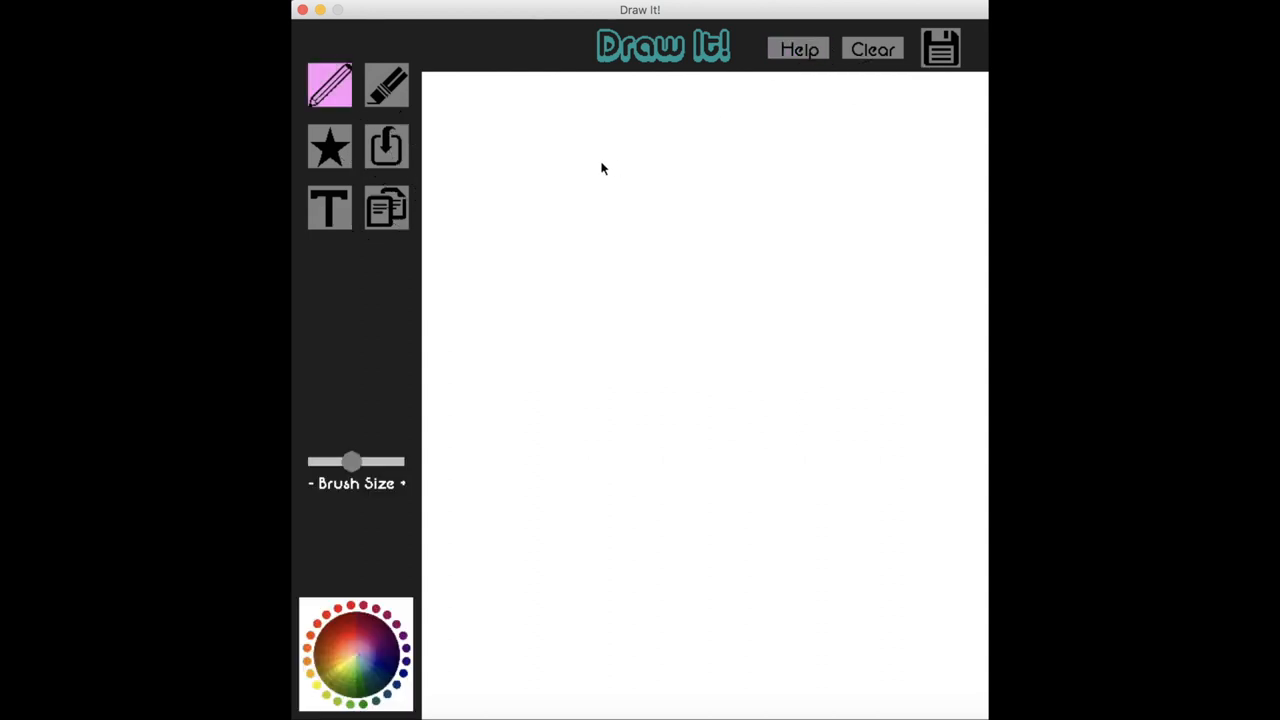
pyautogui.moveTo(402, 114)
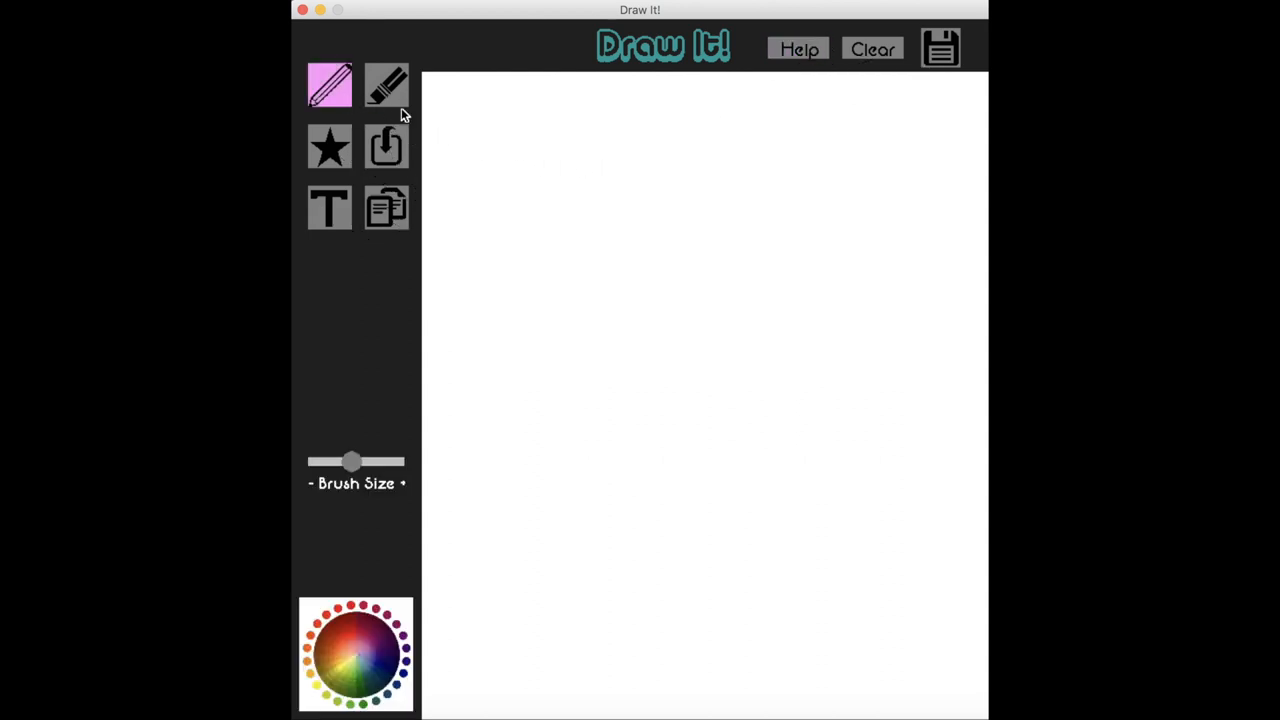
pyautogui.moveTo(656, 218); pyautogui.dragTo(624, 260)
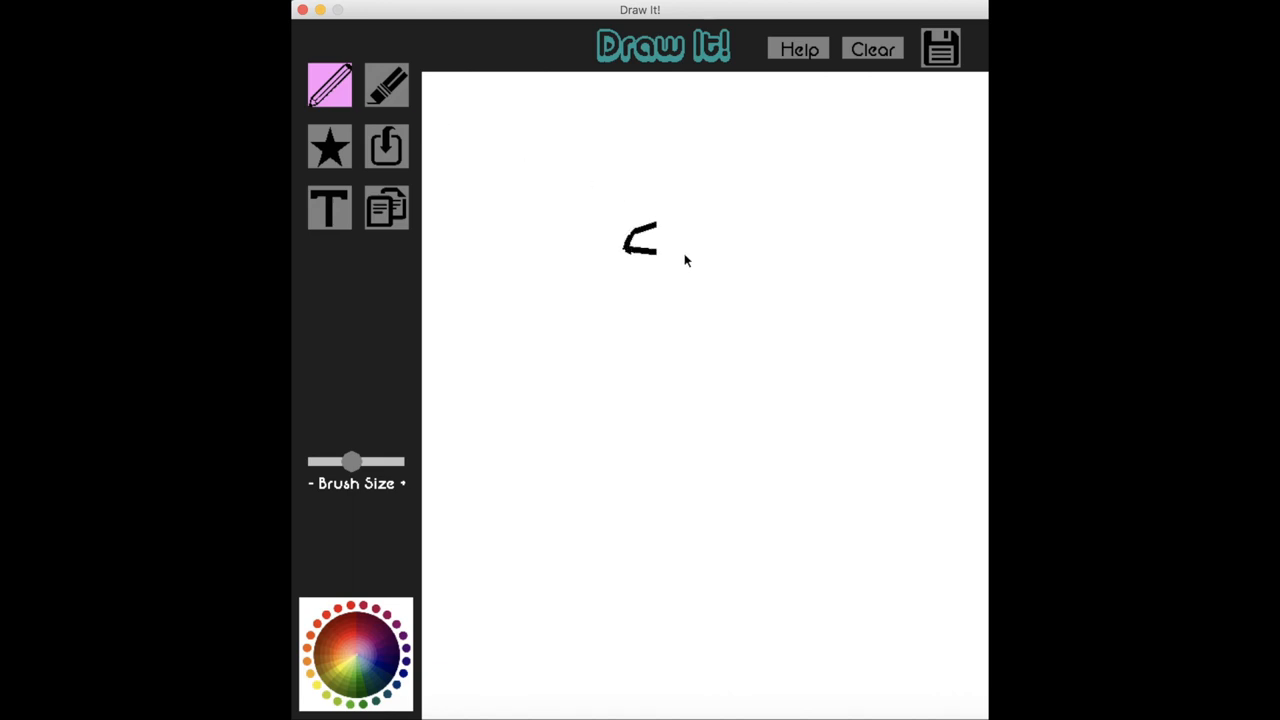
pyautogui.moveTo(680, 256); pyautogui.dragTo(628, 364)
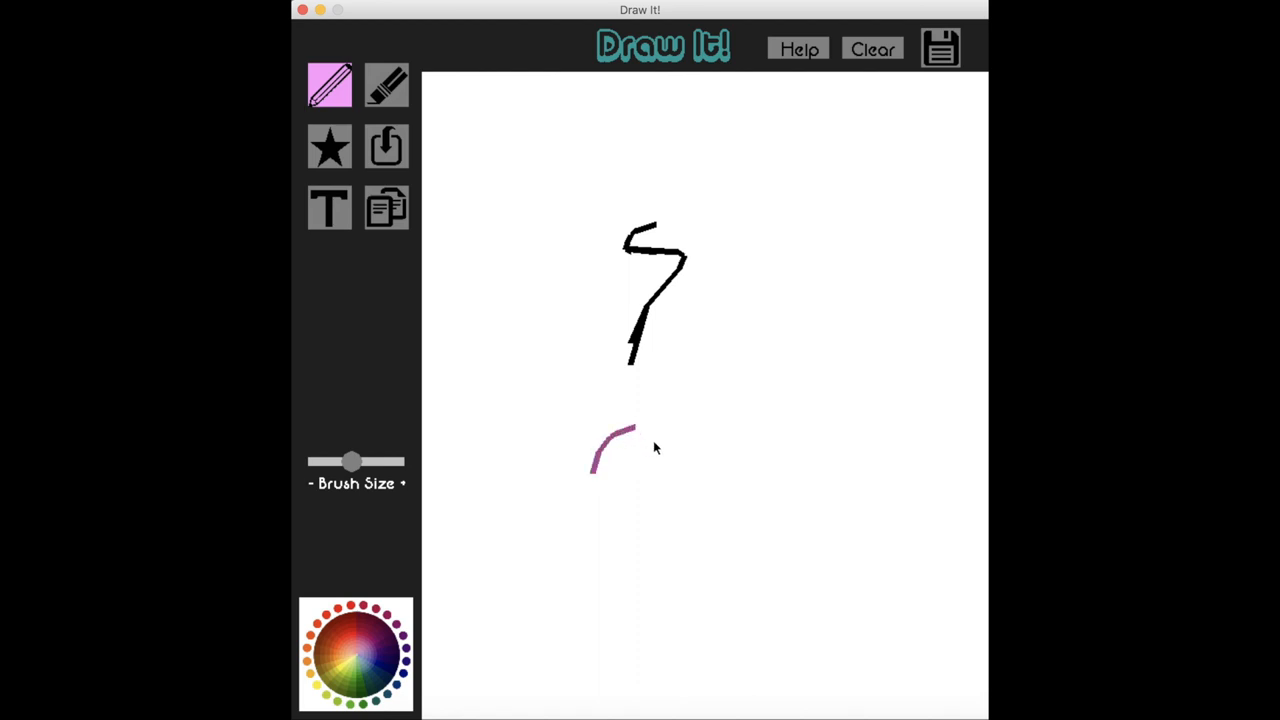
# - Add a pink arch and blue arcs, then a thicker blue stroke with a larger brush size
pyautogui.moveTo(636, 424); pyautogui.dragTo(670, 520)
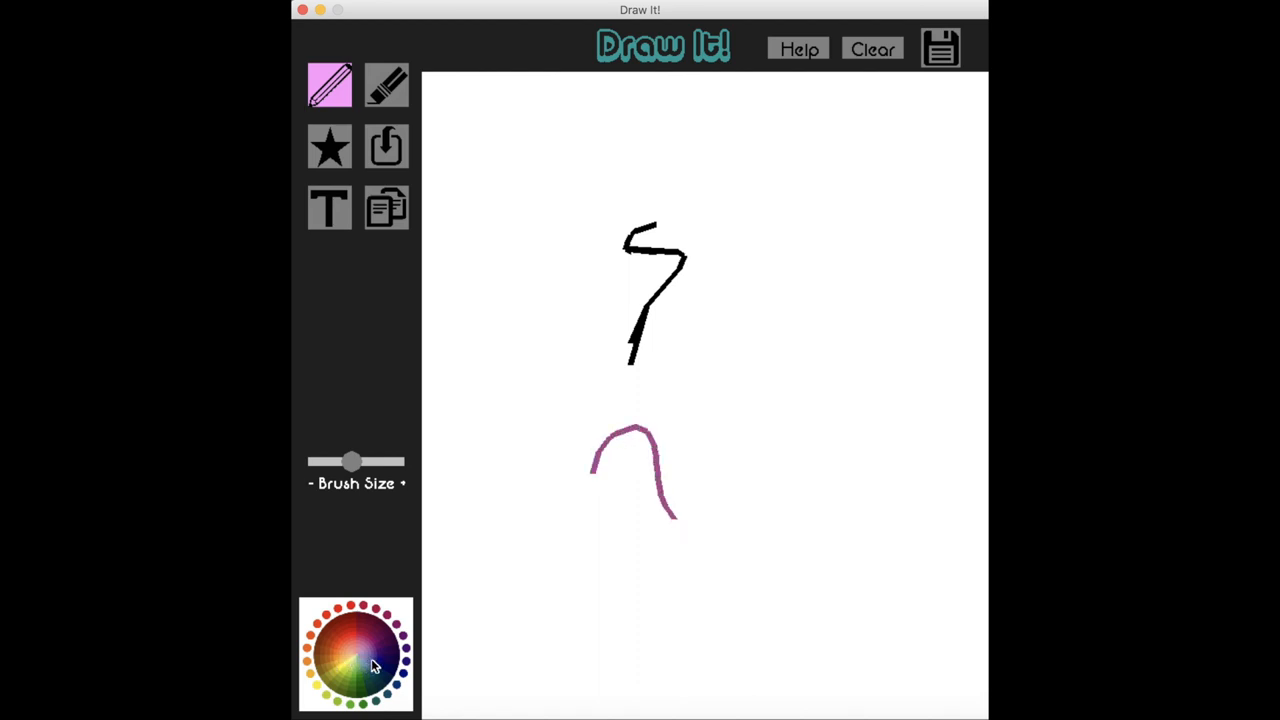
pyautogui.moveTo(538, 436); pyautogui.dragTo(596, 388)
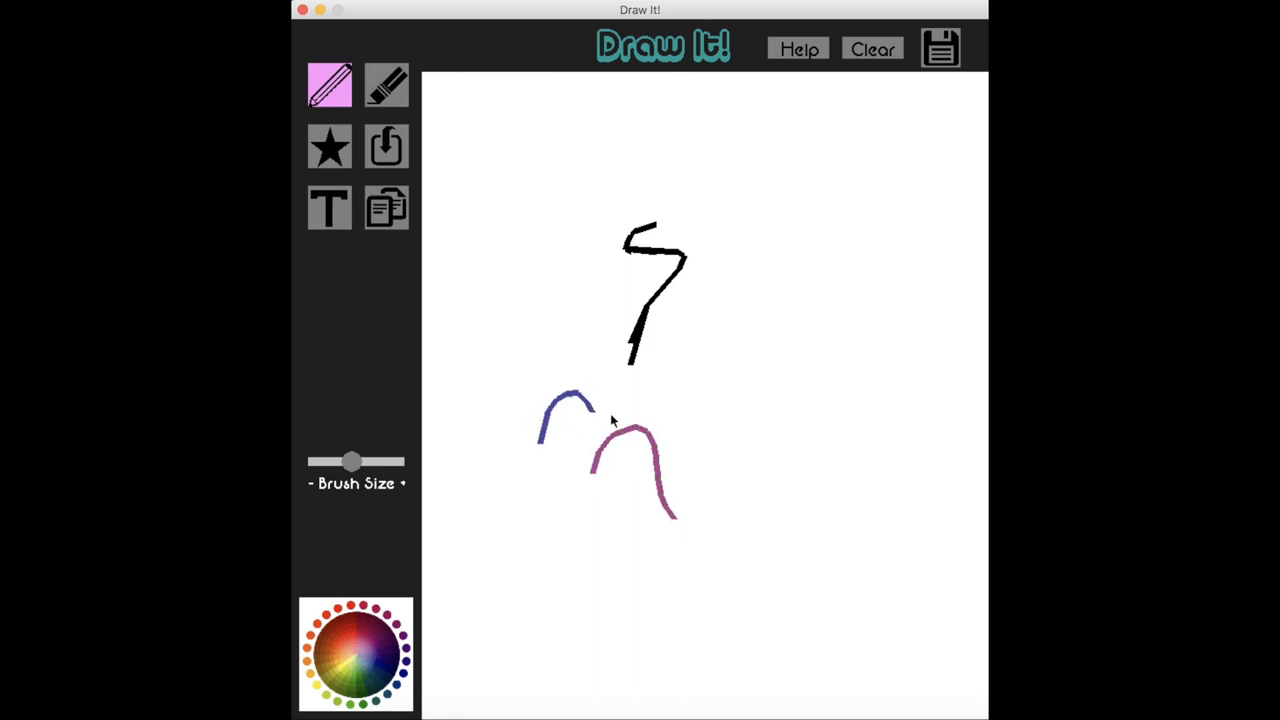
pyautogui.moveTo(584, 404); pyautogui.dragTo(616, 412)
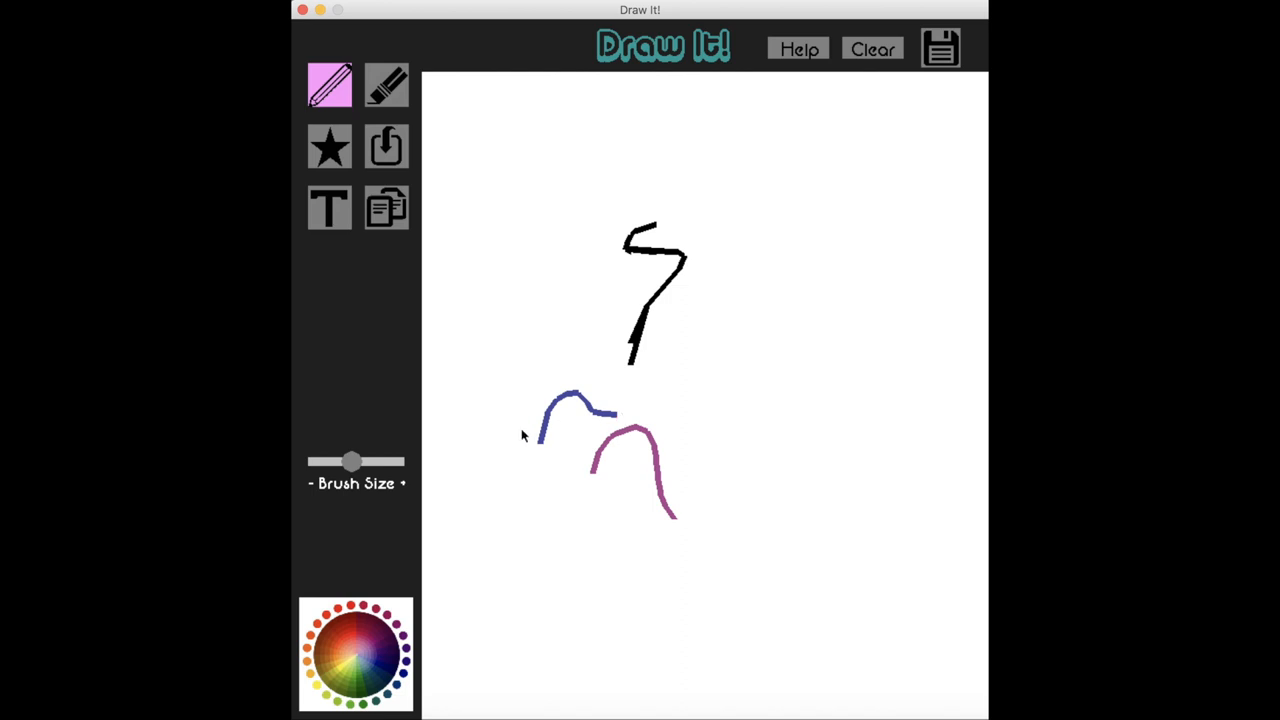
pyautogui.moveTo(352, 460); pyautogui.dragTo(378, 460)
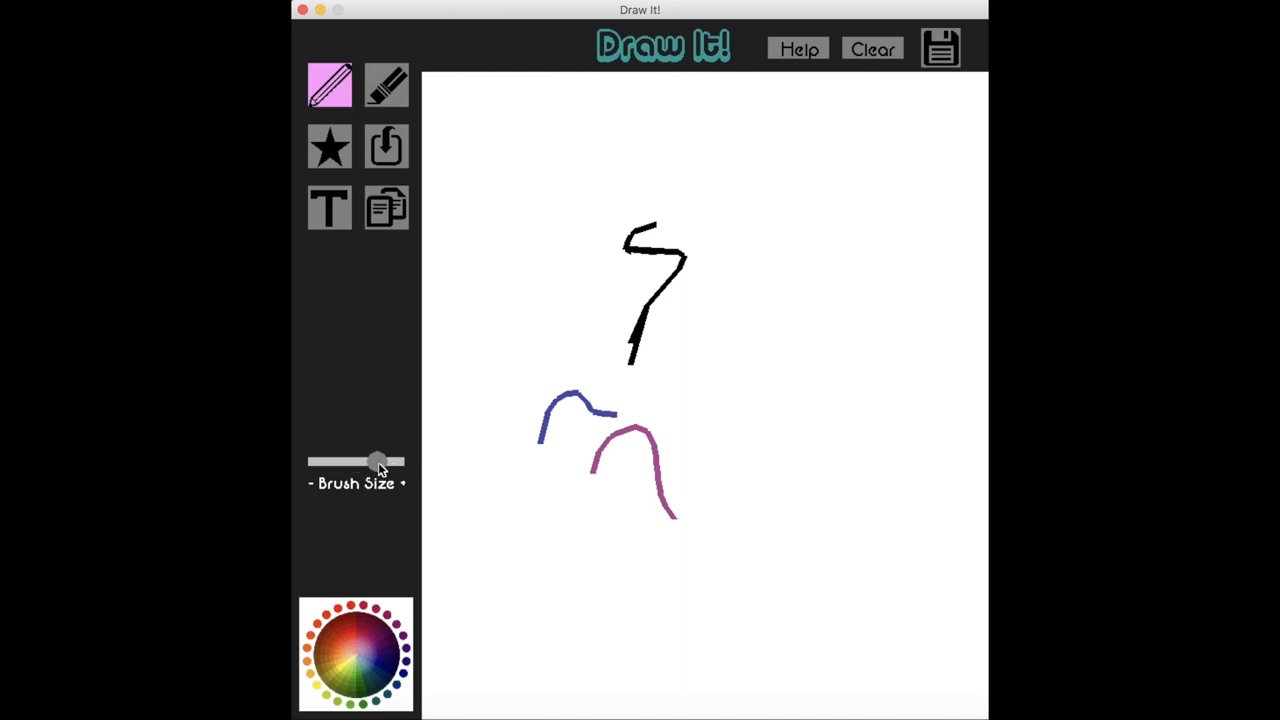
pyautogui.moveTo(490, 370); pyautogui.dragTo(560, 444)
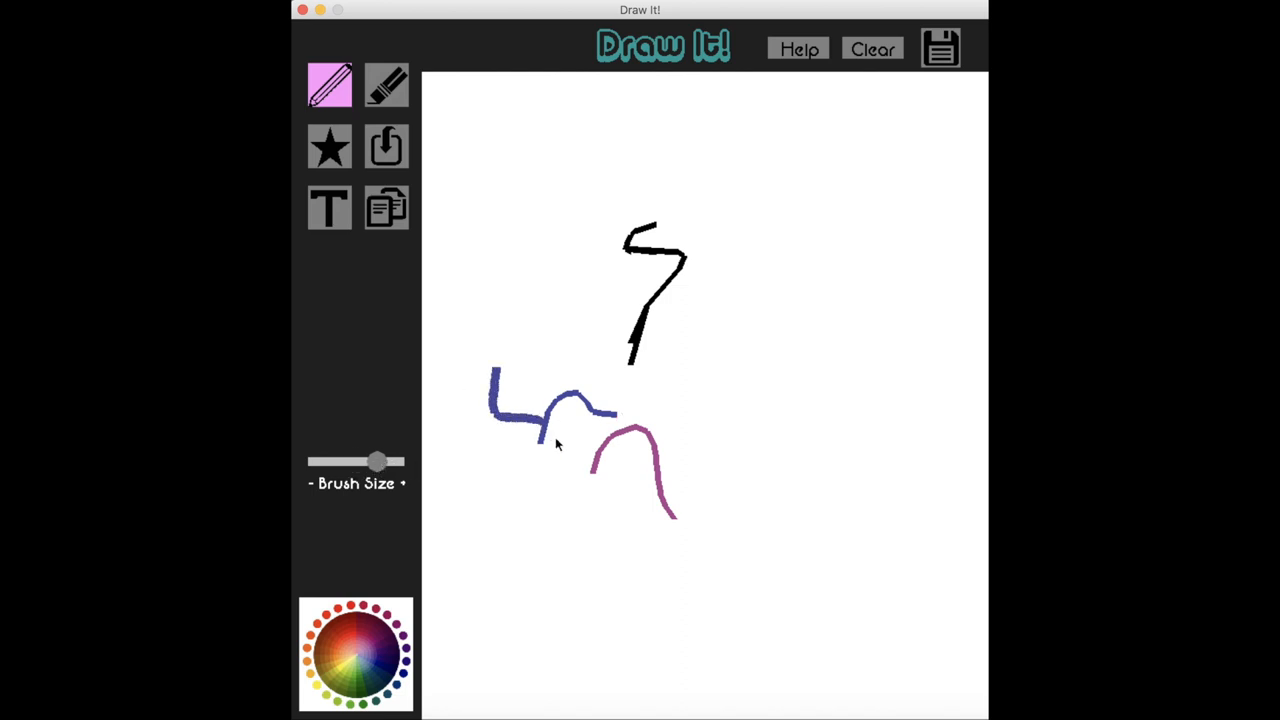
pyautogui.moveTo(532, 244)
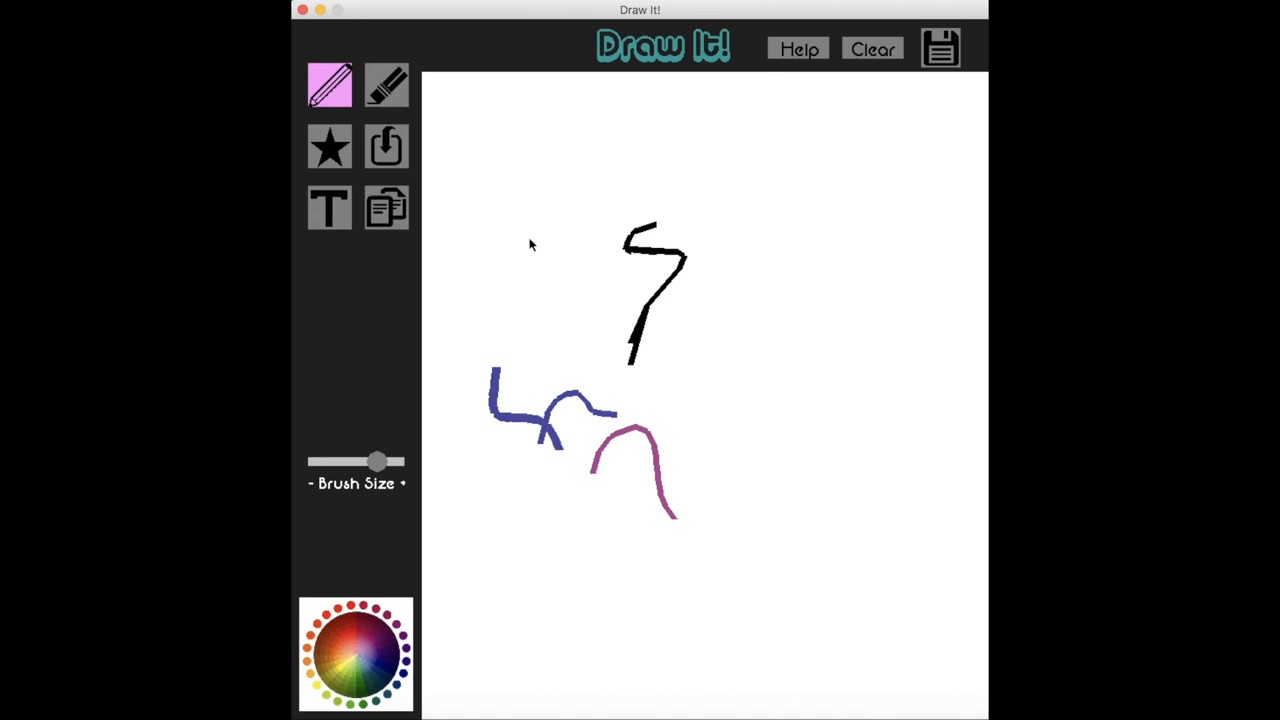
pyautogui.moveTo(388, 176)
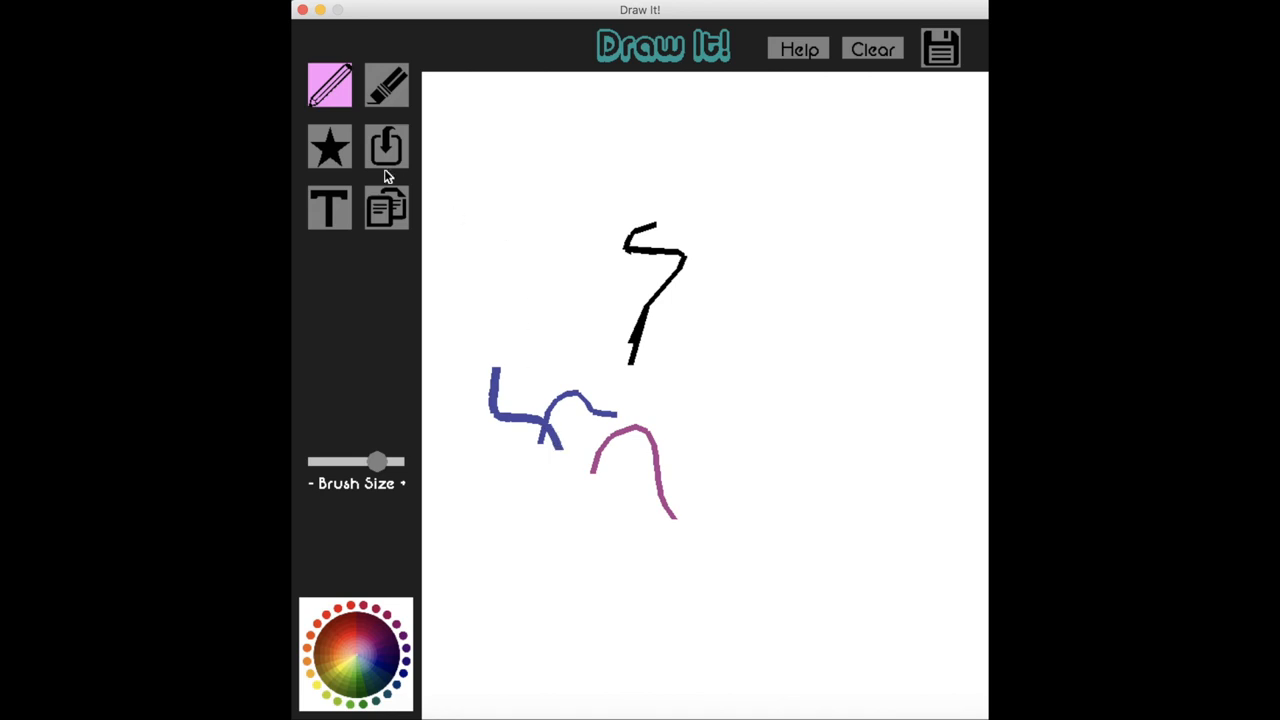
# - Stamp blue stars of varying Stamp Size, including a spiky star below the blue strokes
pyautogui.click(330, 146)
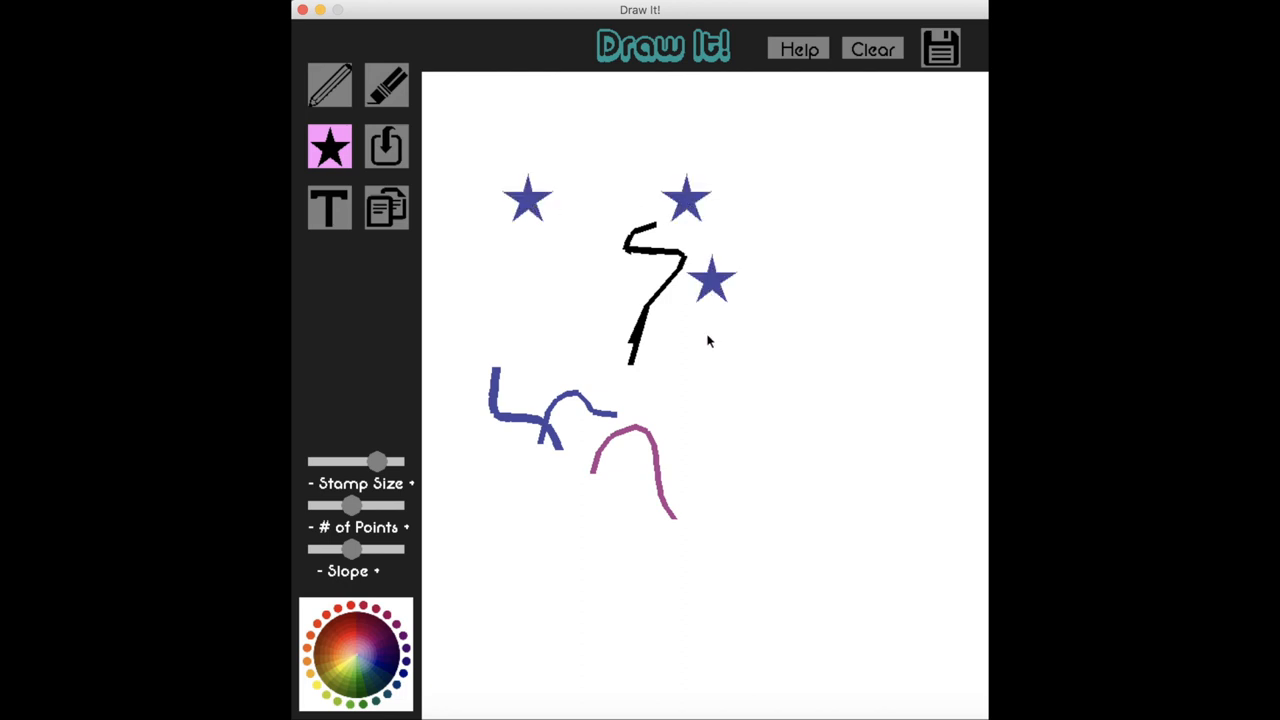
pyautogui.moveTo(420, 402)
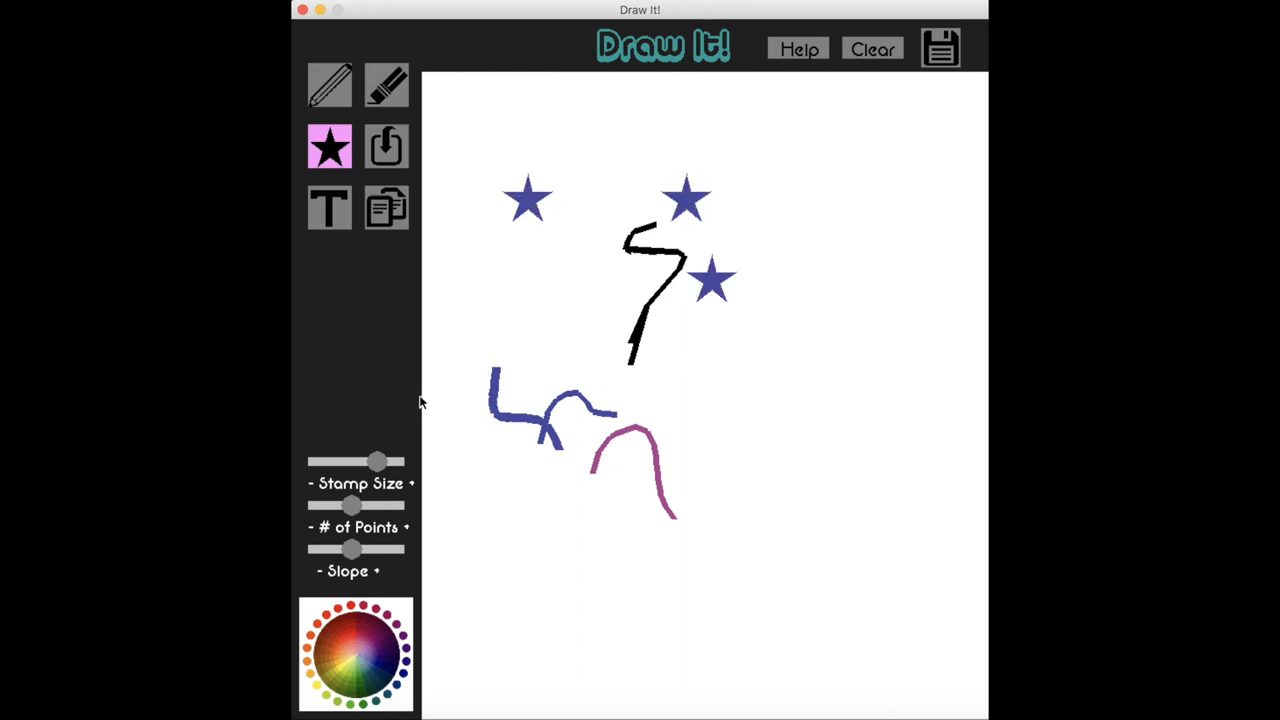
pyautogui.moveTo(376, 460); pyautogui.dragTo(342, 460)
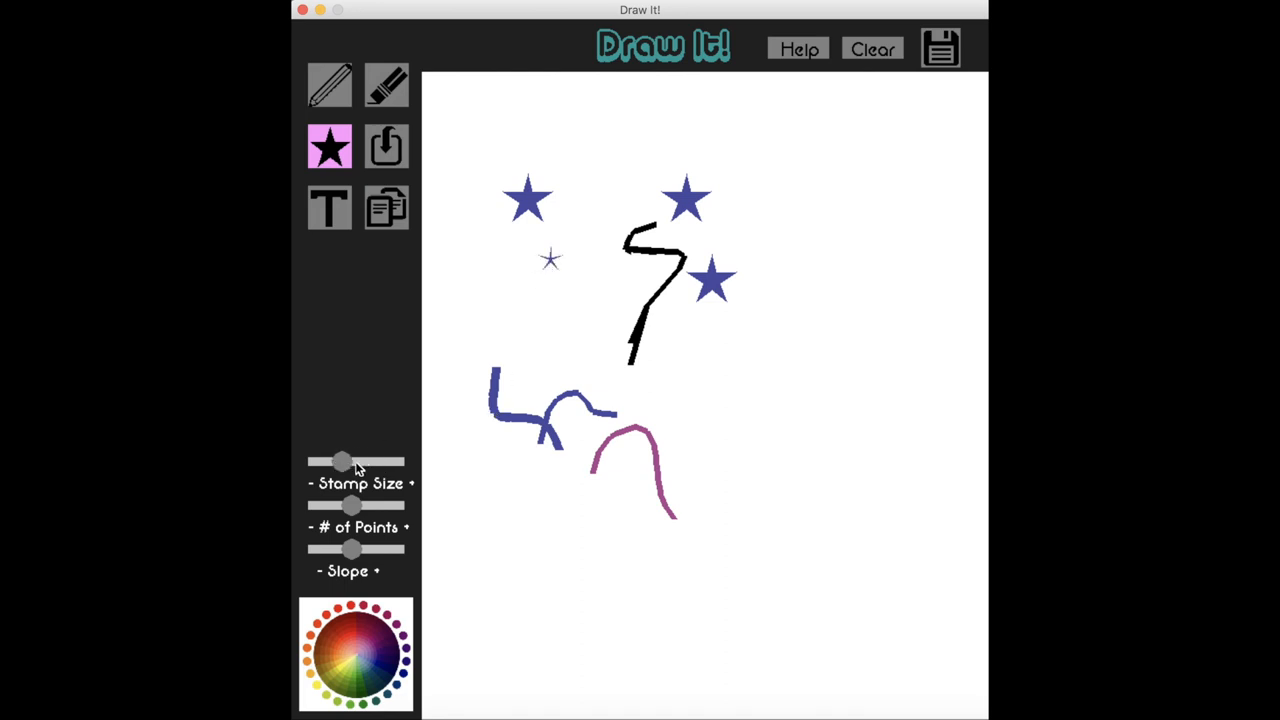
pyautogui.moveTo(344, 460); pyautogui.dragTo(384, 460)
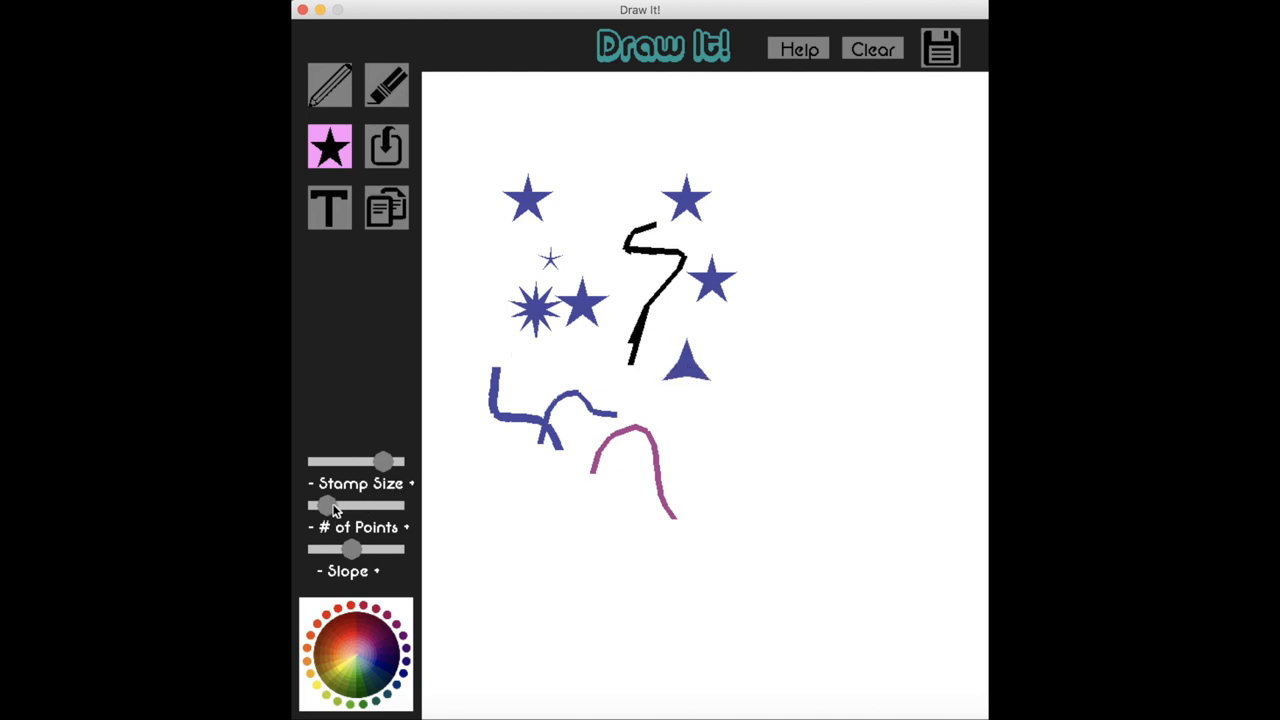
pyautogui.click(538, 480)
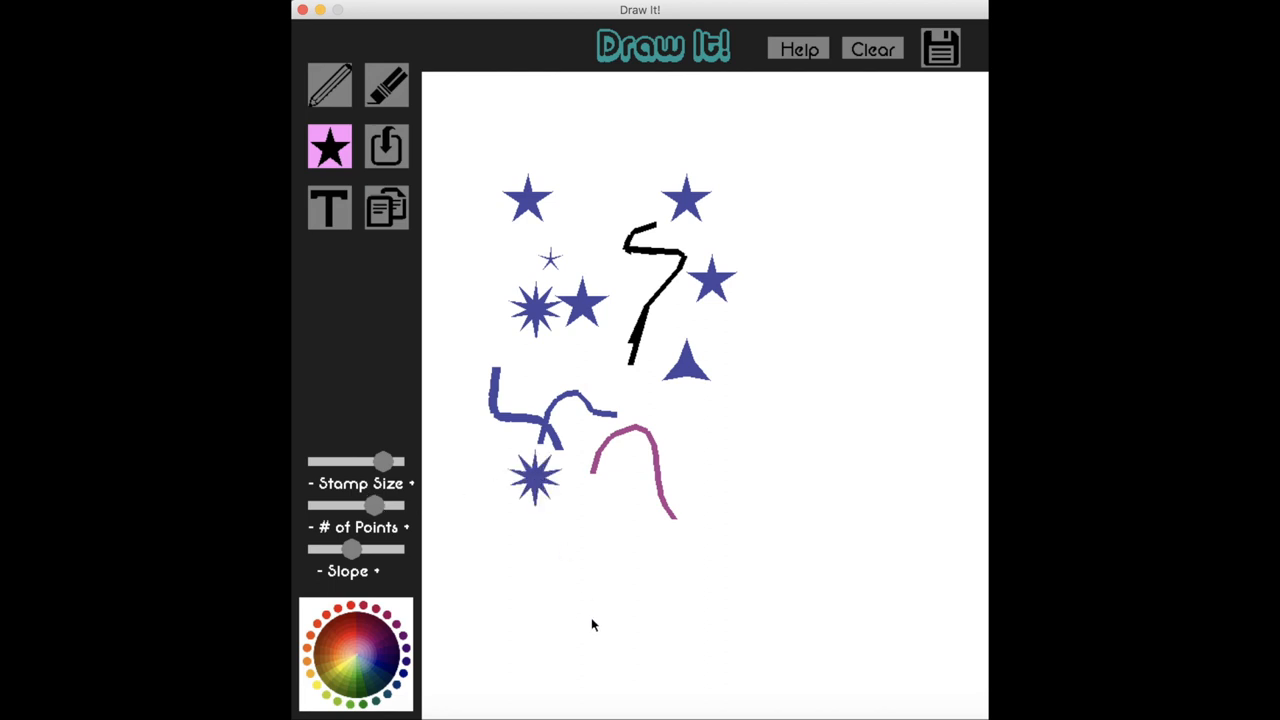
pyautogui.moveTo(600, 490)
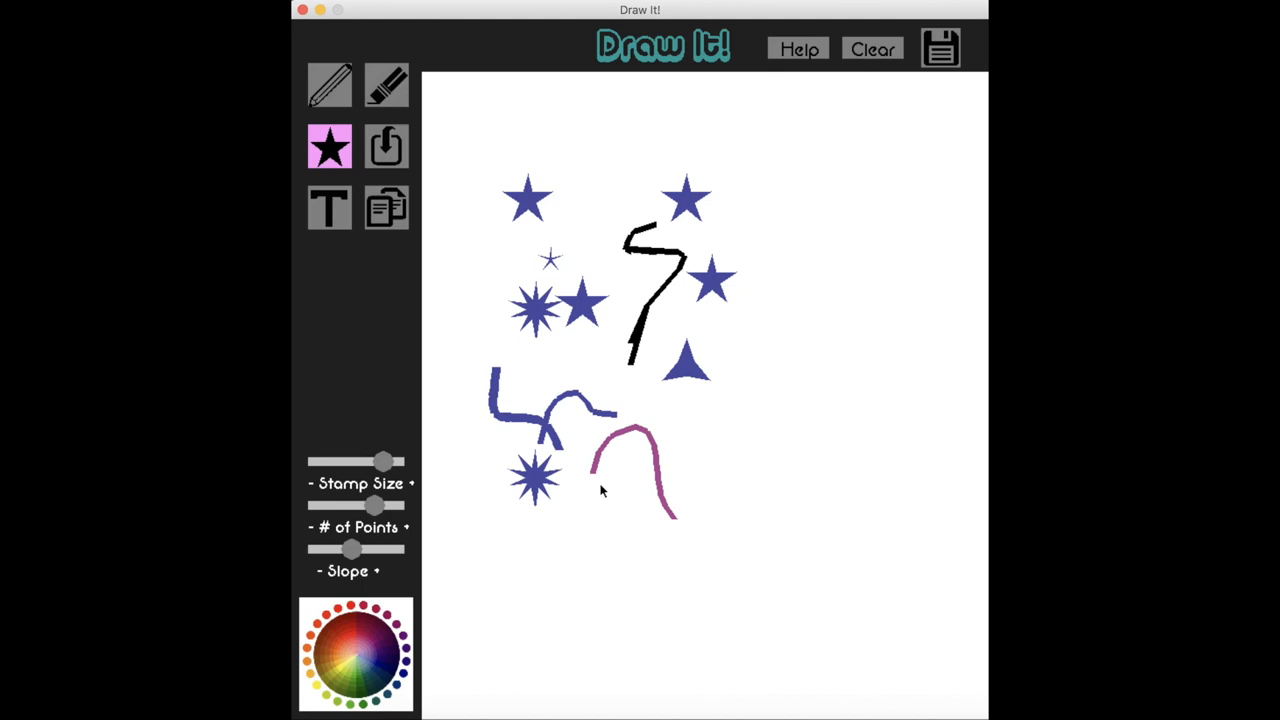
pyautogui.moveTo(716, 344)
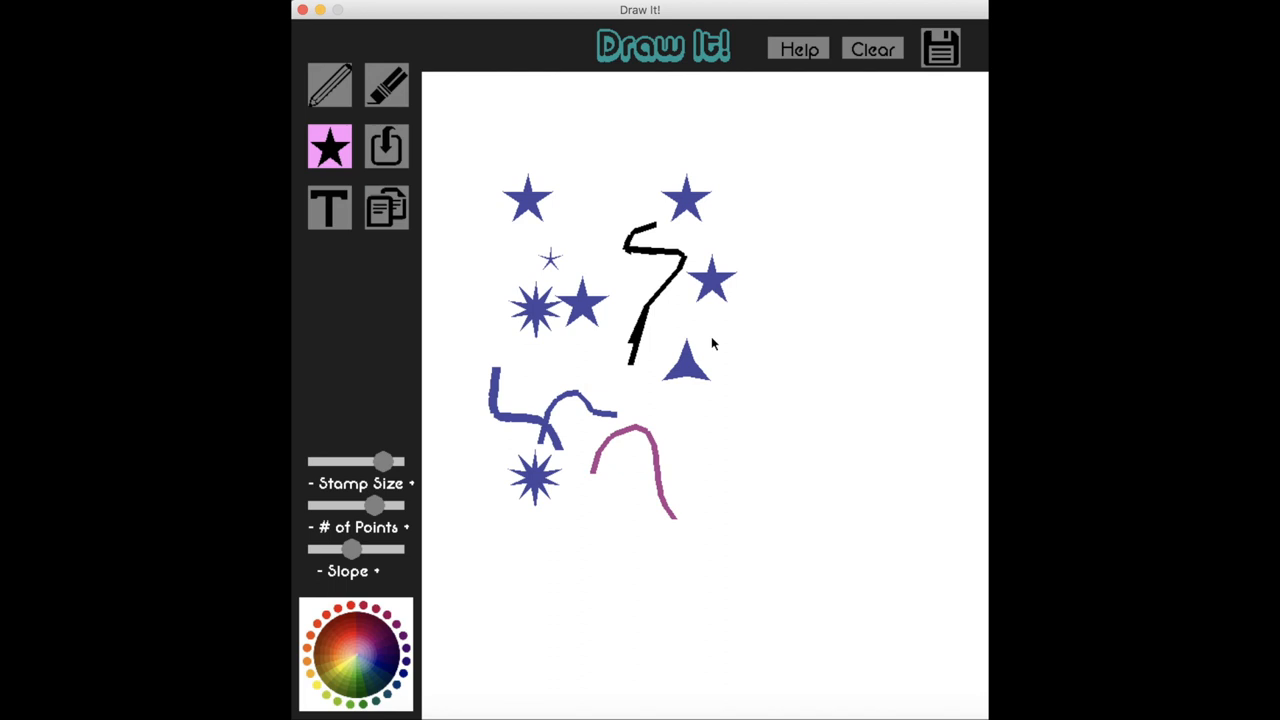
pyautogui.moveTo(610, 480)
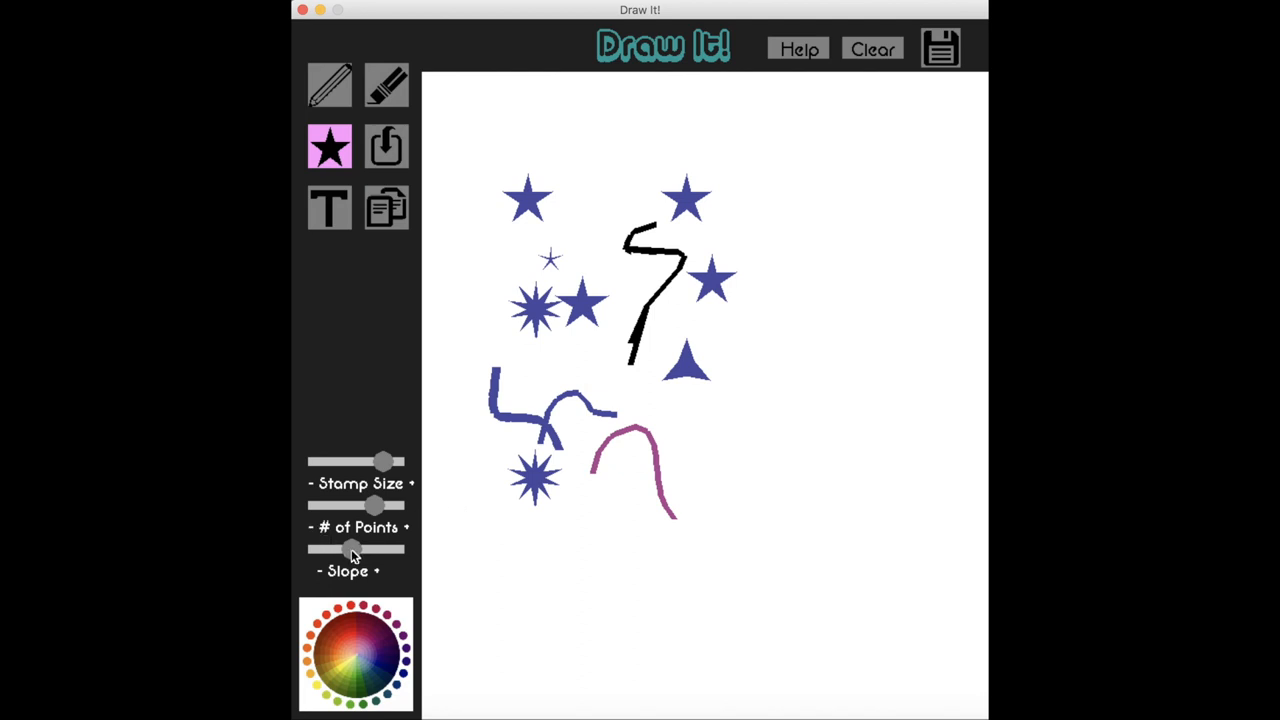
# - Stamp a low-Slope thin starburst right of the triangle and a higher-Slope one beside the pink arch
pyautogui.moveTo(350, 548); pyautogui.dragTo(318, 548)
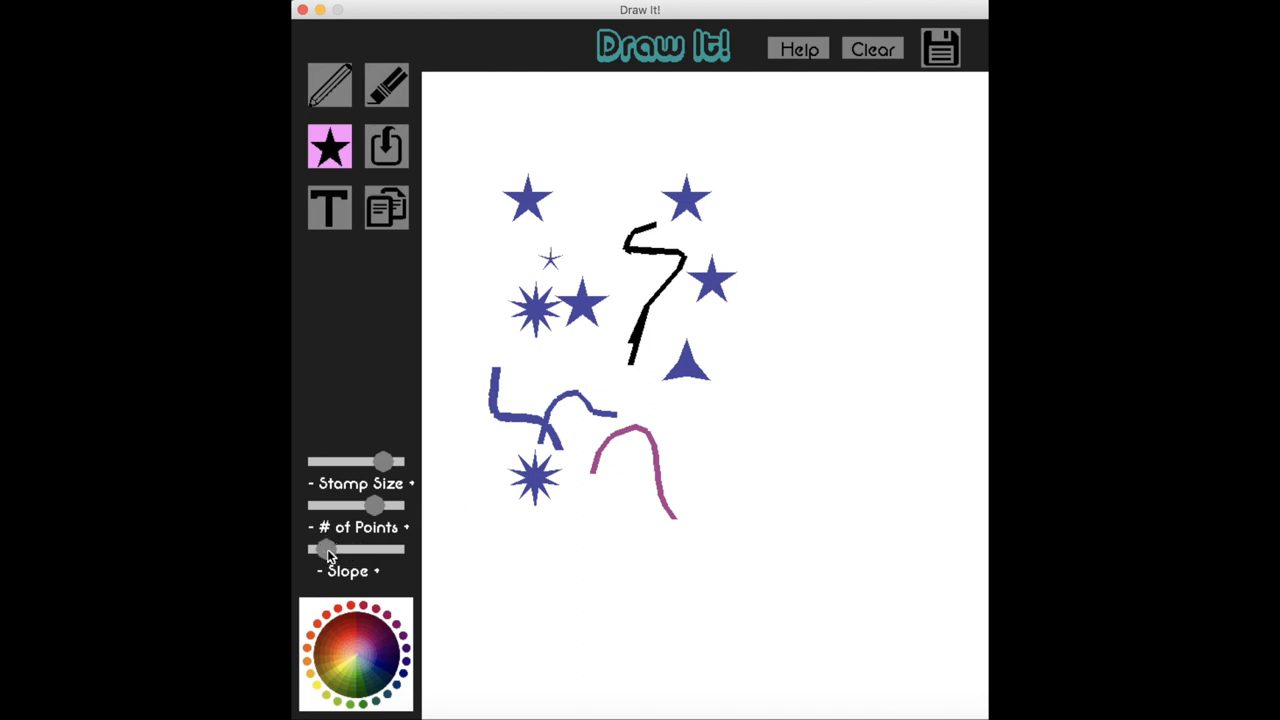
pyautogui.click(780, 364)
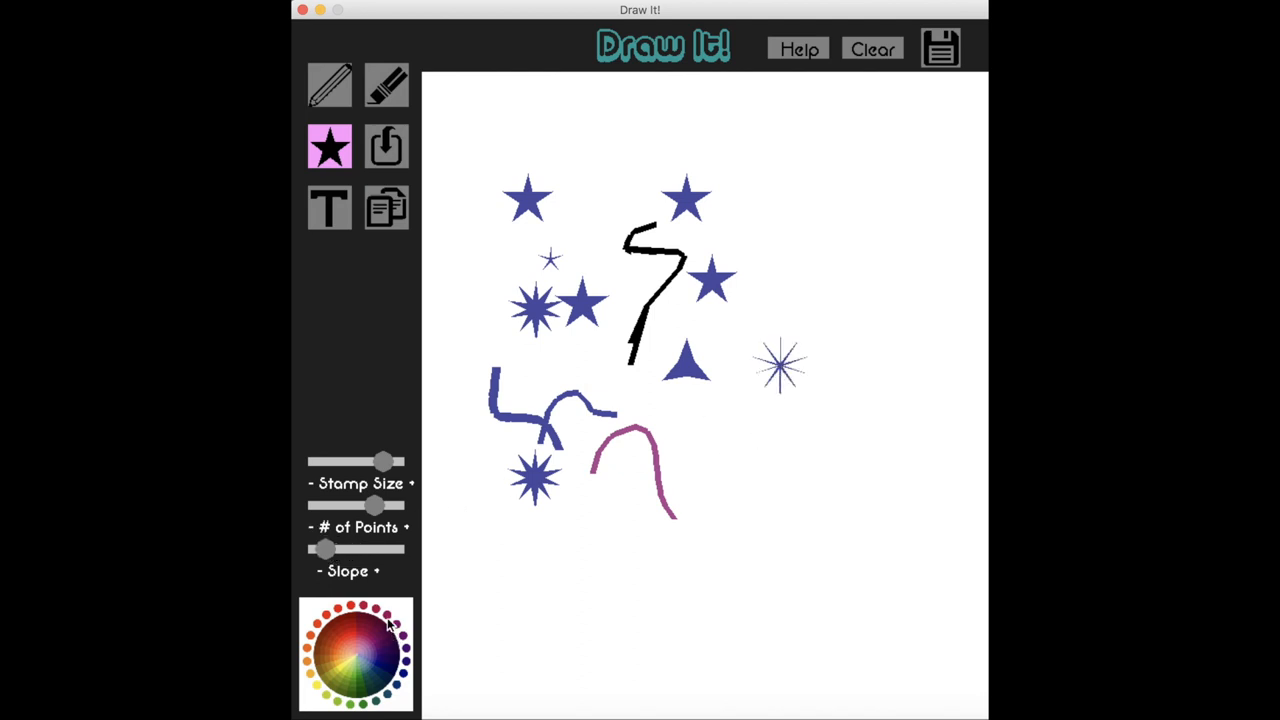
pyautogui.moveTo(324, 548); pyautogui.dragTo(378, 548)
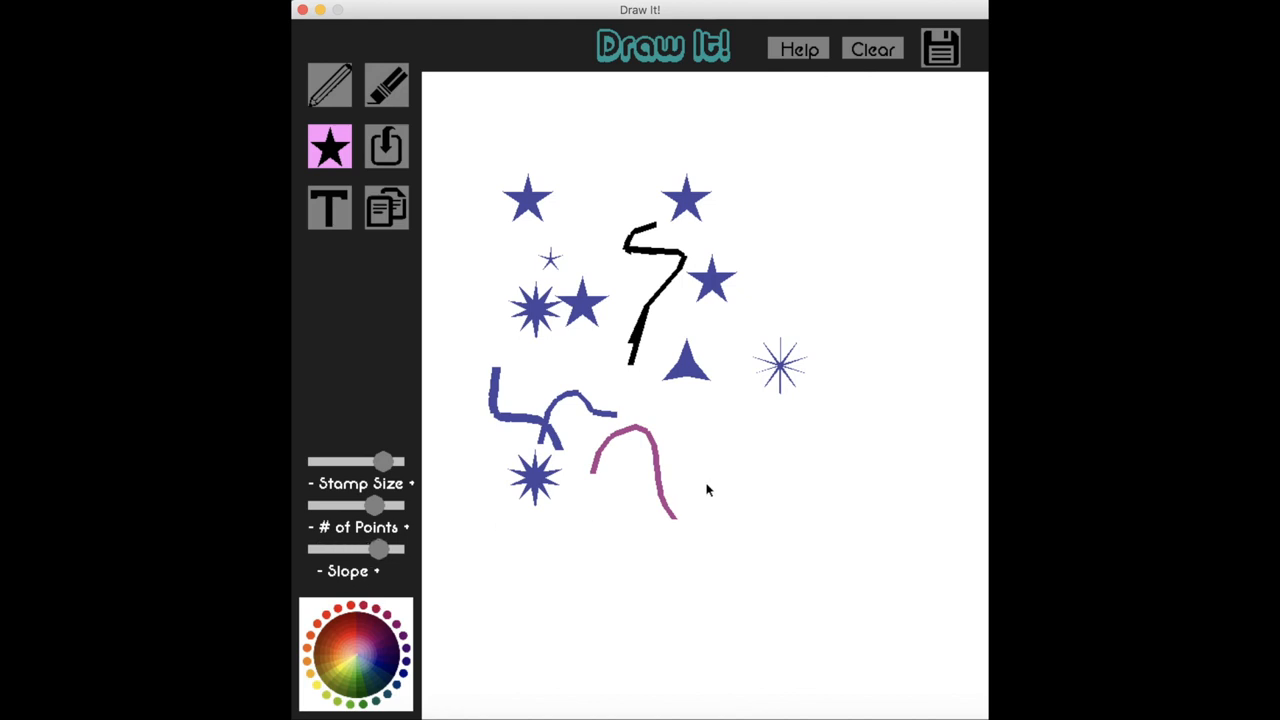
pyautogui.click(704, 486)
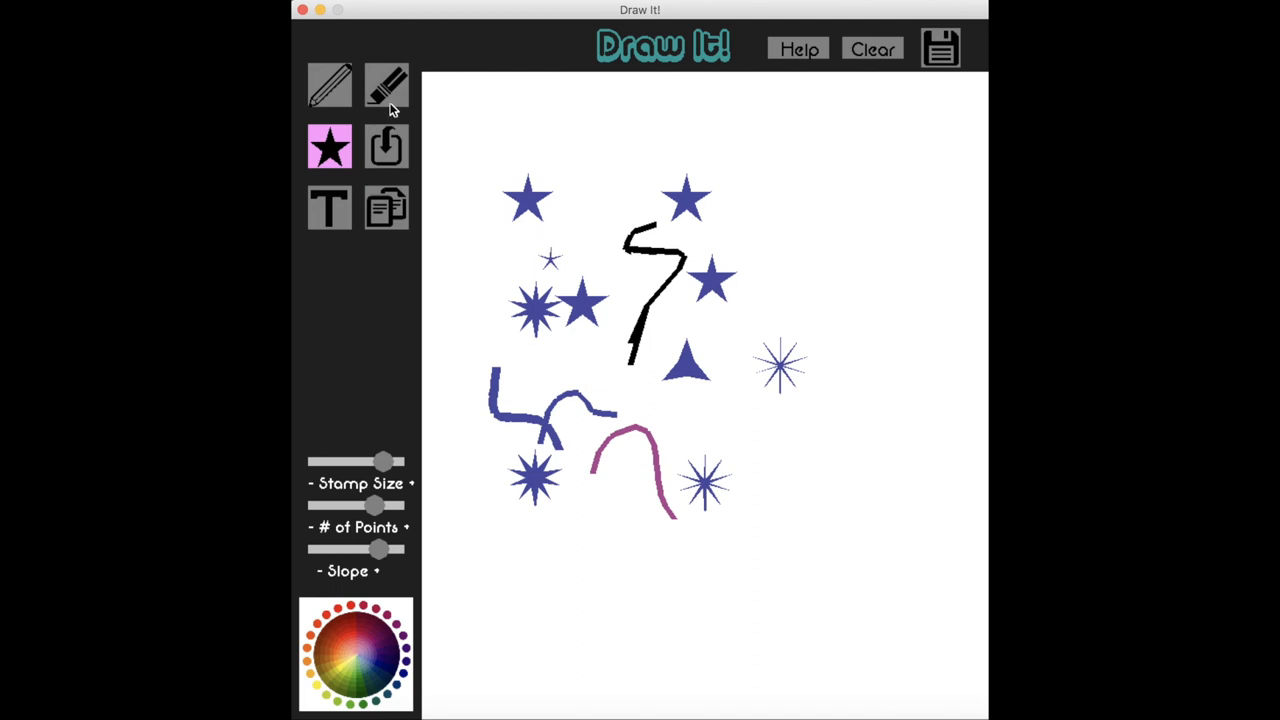
# - Erase parts of the black squiggle and two of the top stars with the eraser
pyautogui.click(386, 84)
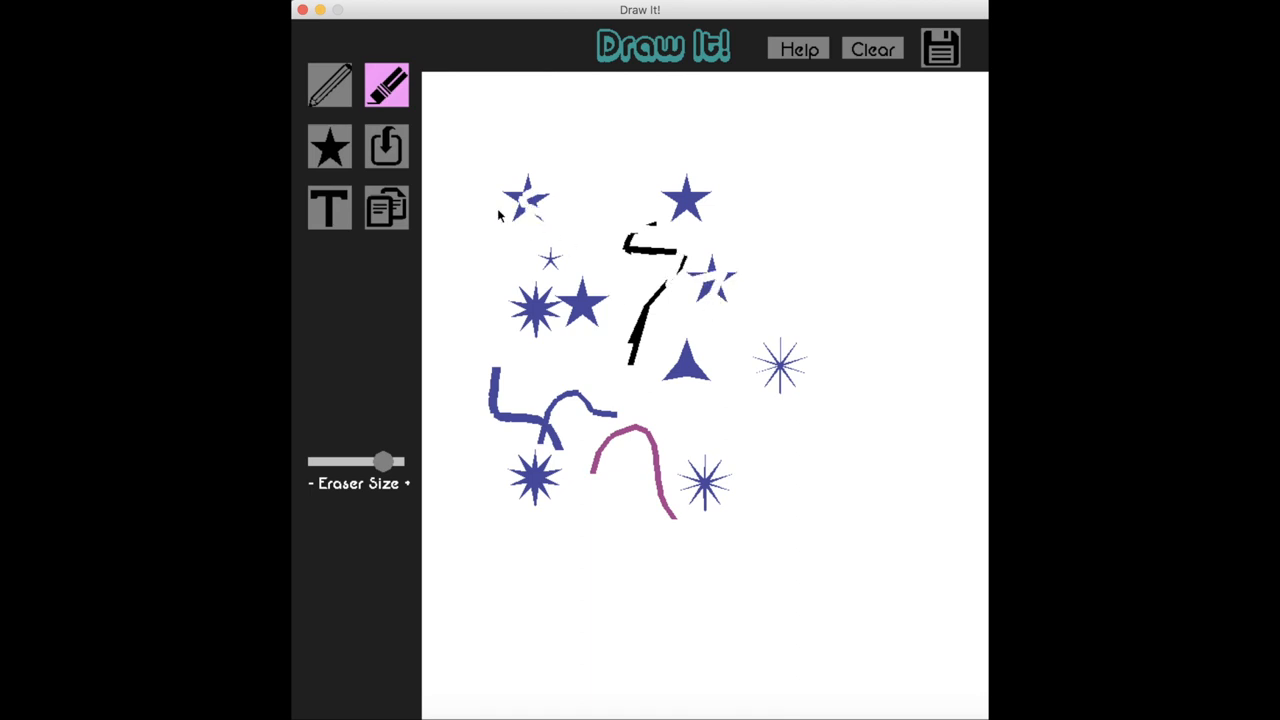
pyautogui.moveTo(516, 204)
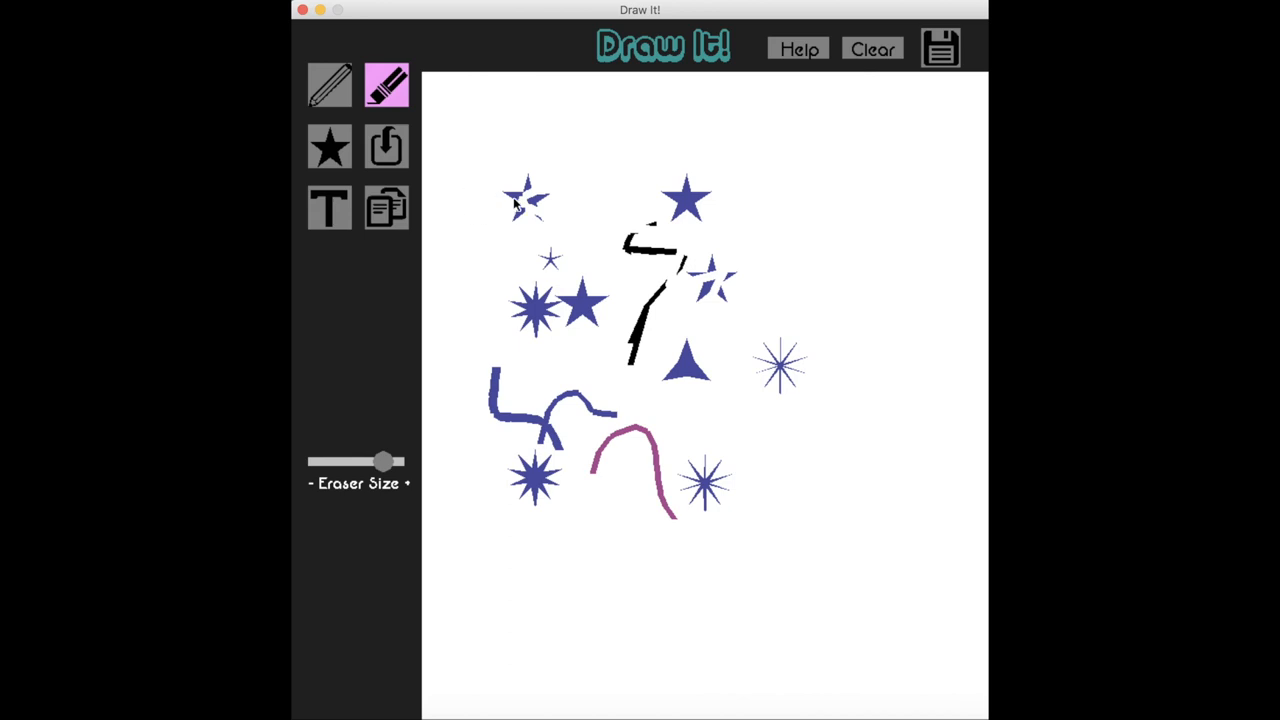
pyautogui.moveTo(628, 130)
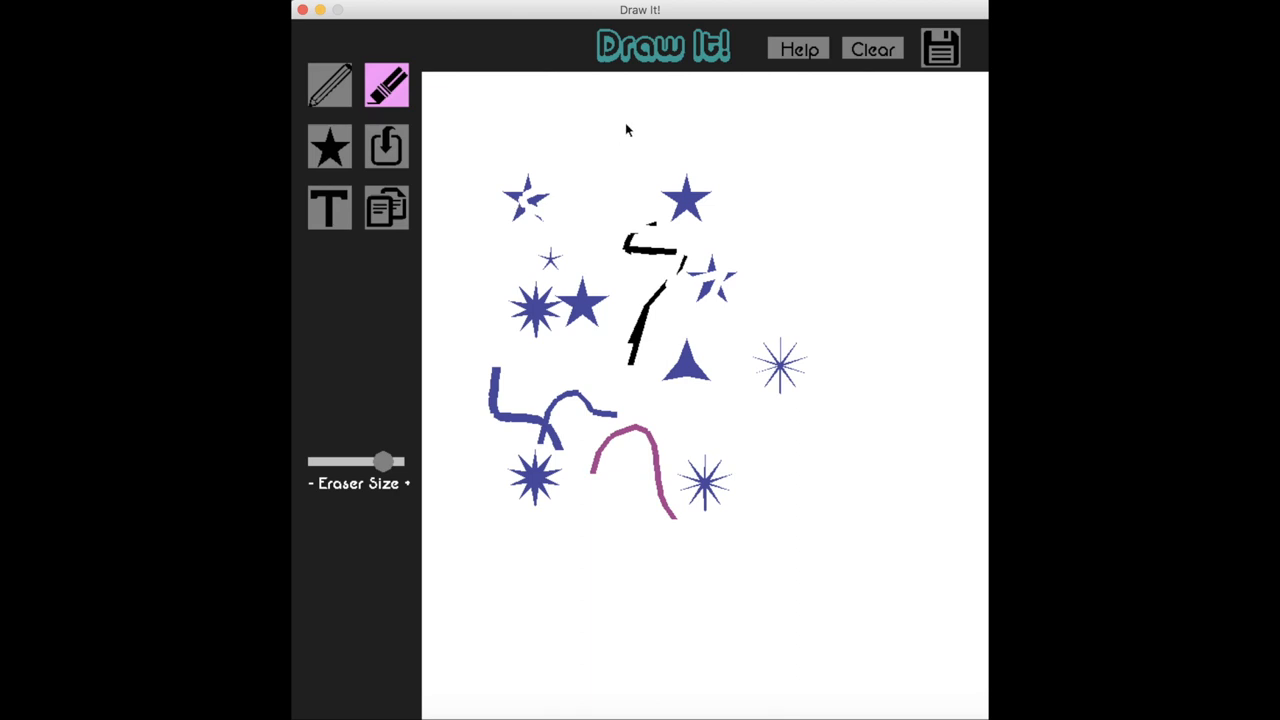
pyautogui.moveTo(872, 48)
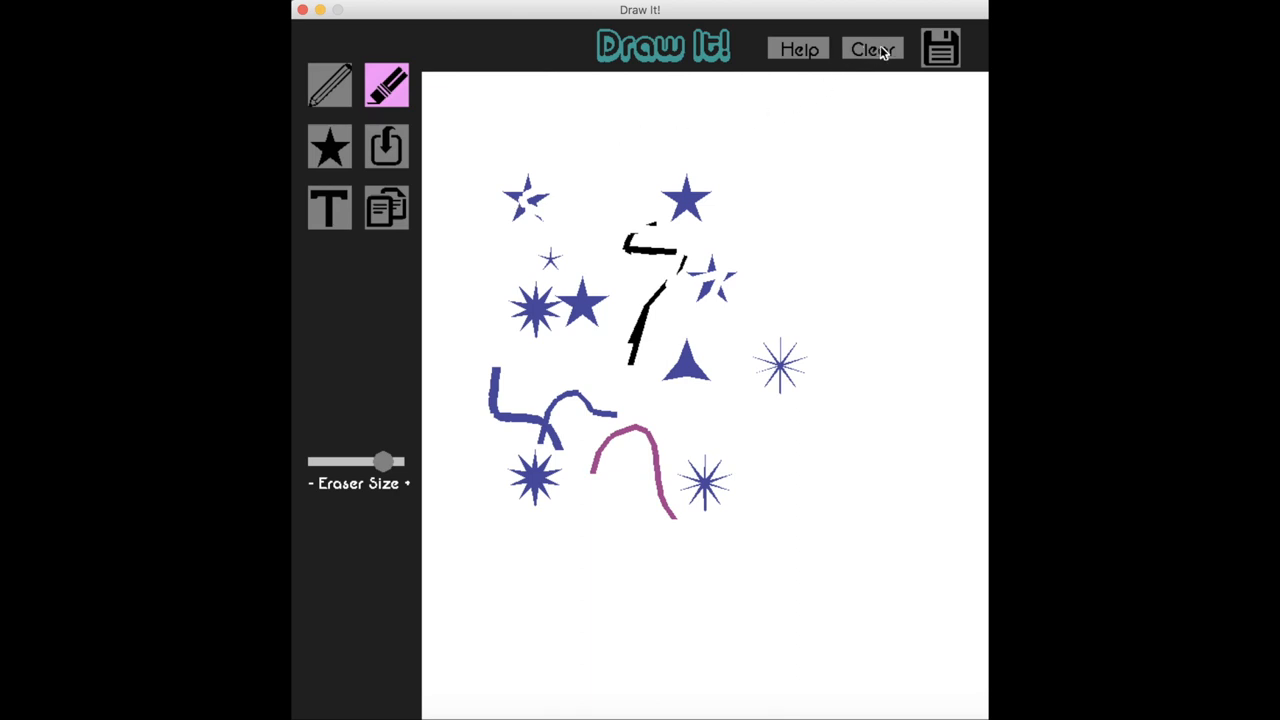
# - Wipe the whole canvas blank with Clear
pyautogui.click(872, 48)
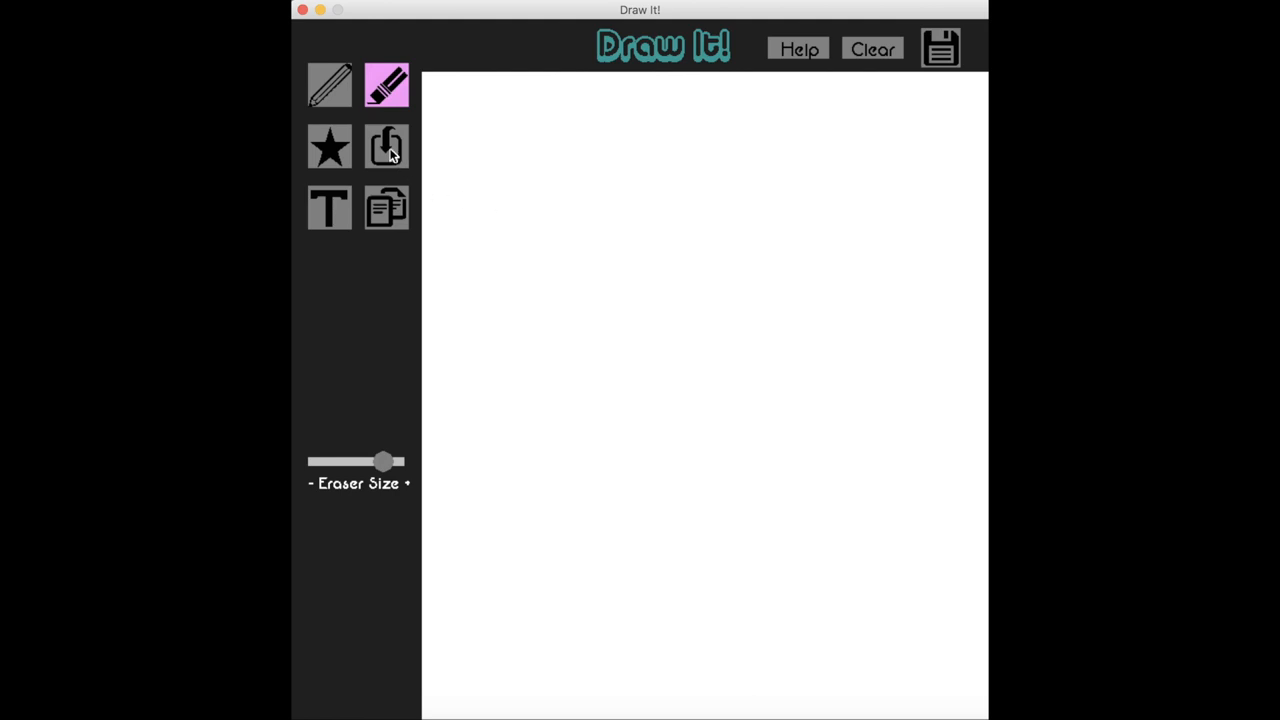
# - Import the kosbie photo onto the canvas and move it up toward the top
pyautogui.click(386, 148)
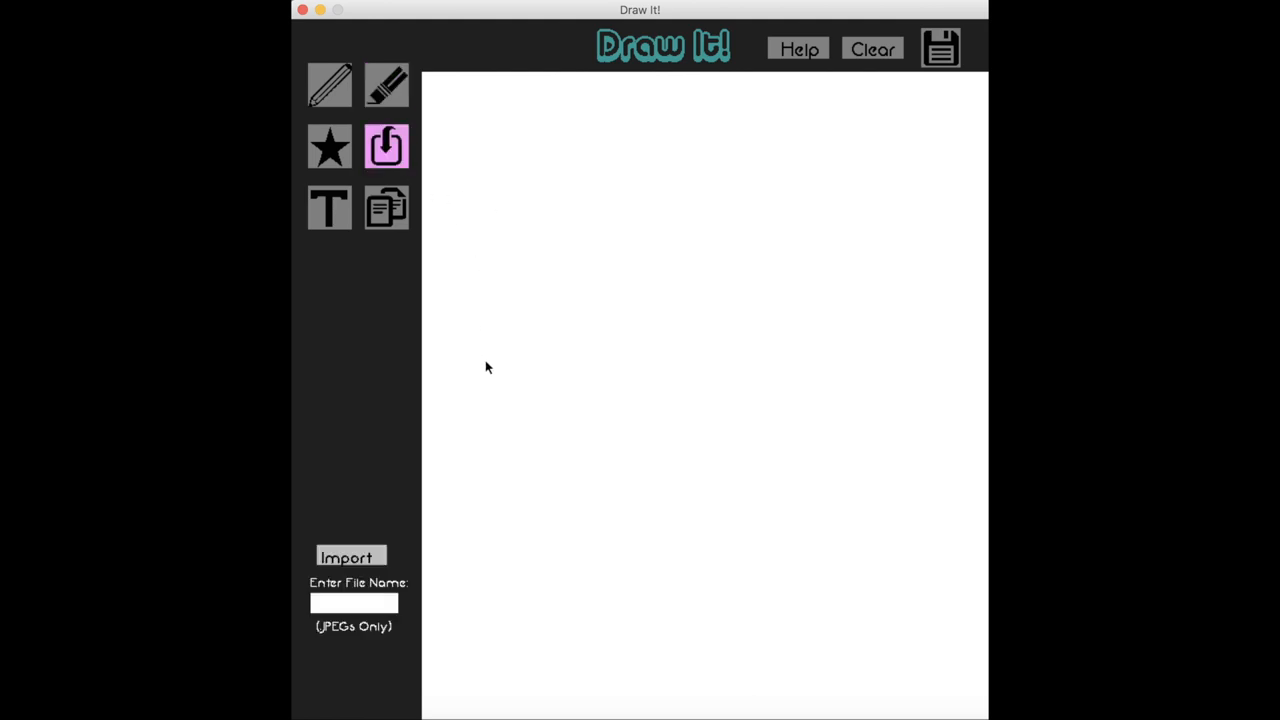
pyautogui.moveTo(492, 404)
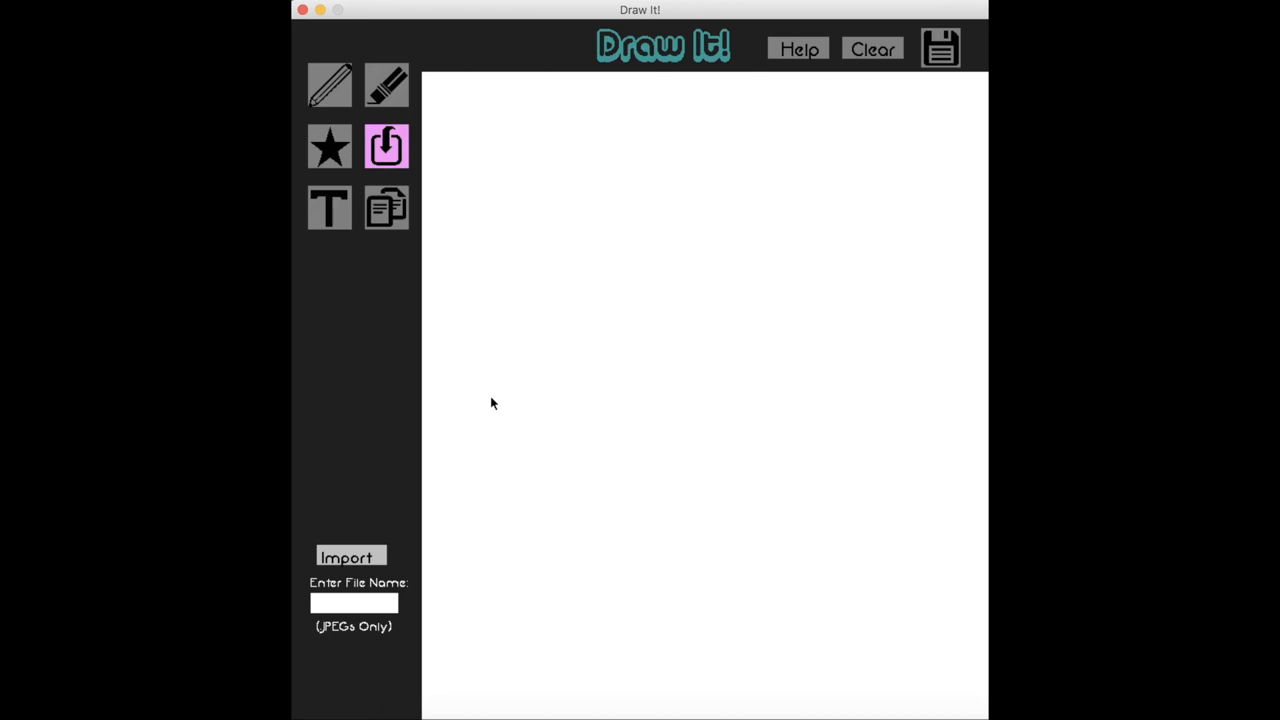
pyautogui.moveTo(388, 588)
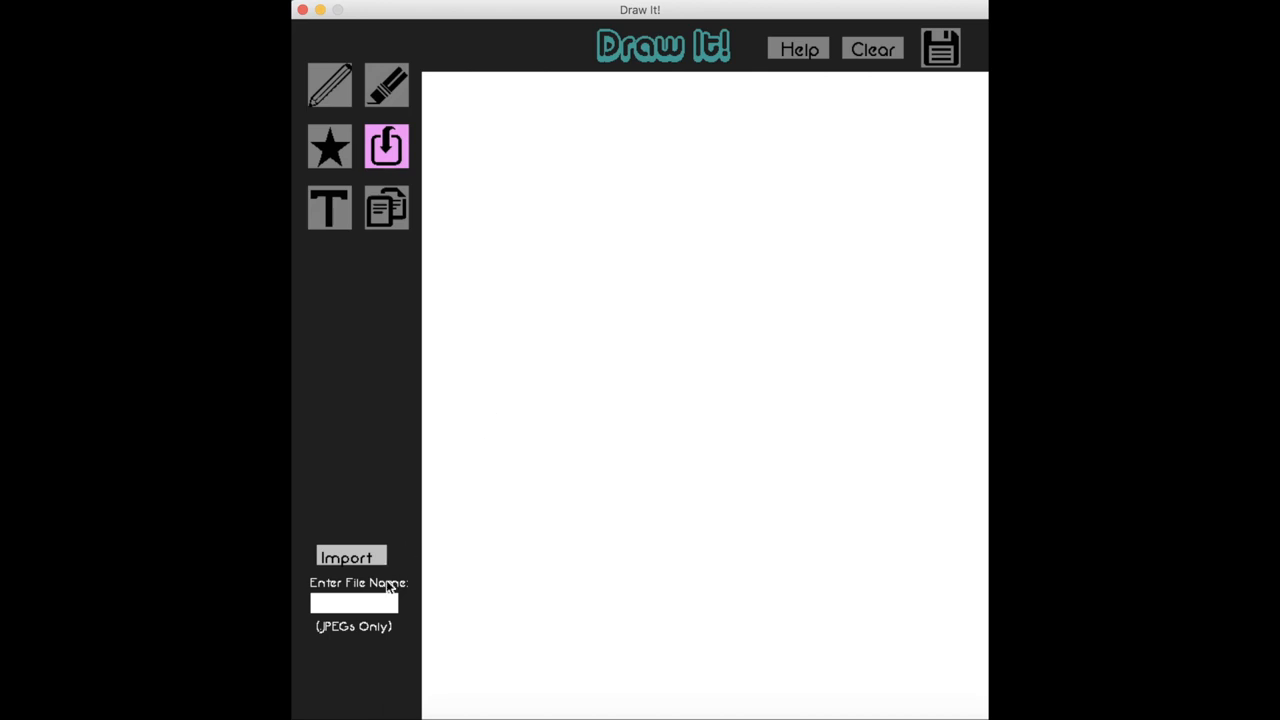
pyautogui.moveTo(358, 604)
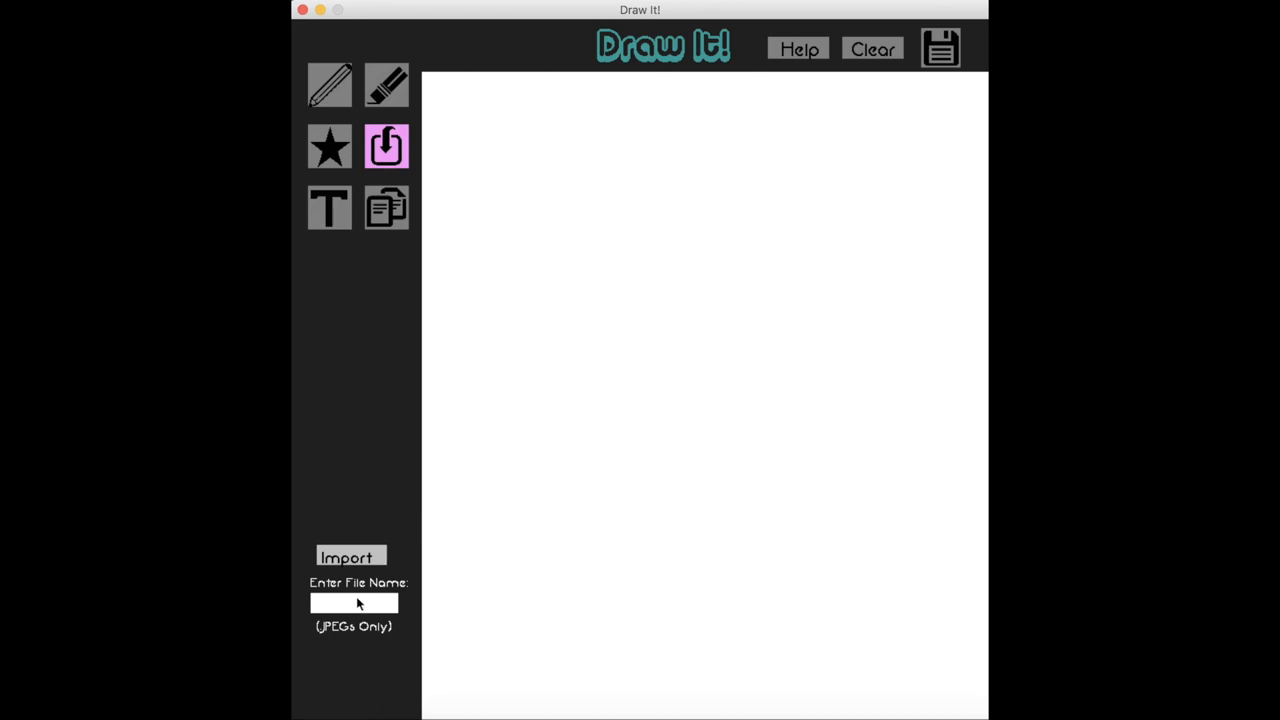
pyautogui.moveTo(530, 592)
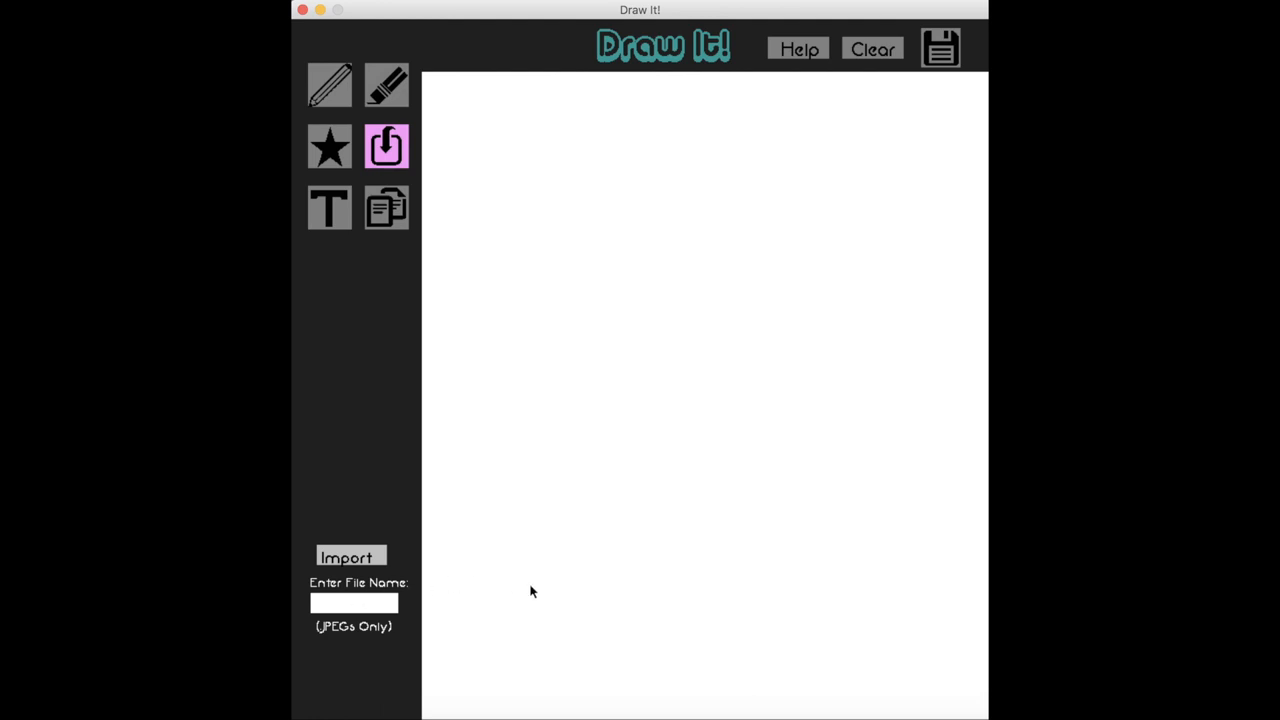
pyautogui.moveTo(546, 596)
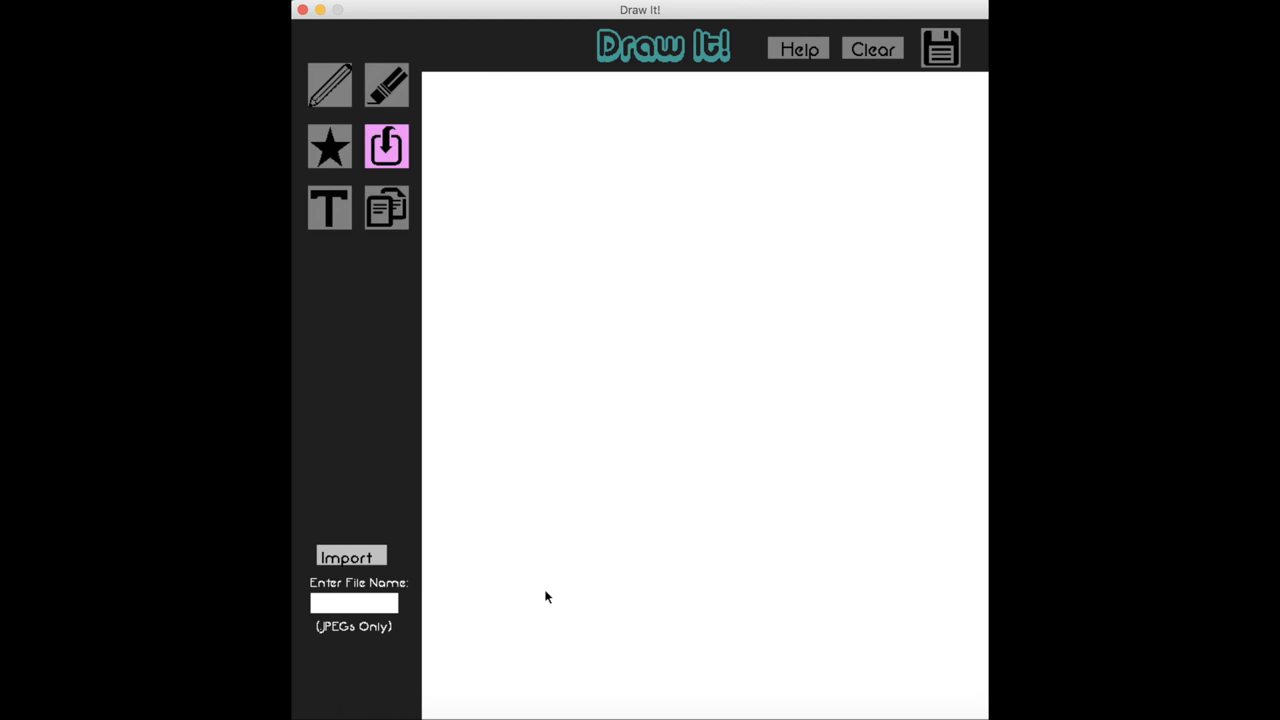
pyautogui.click(352, 556)
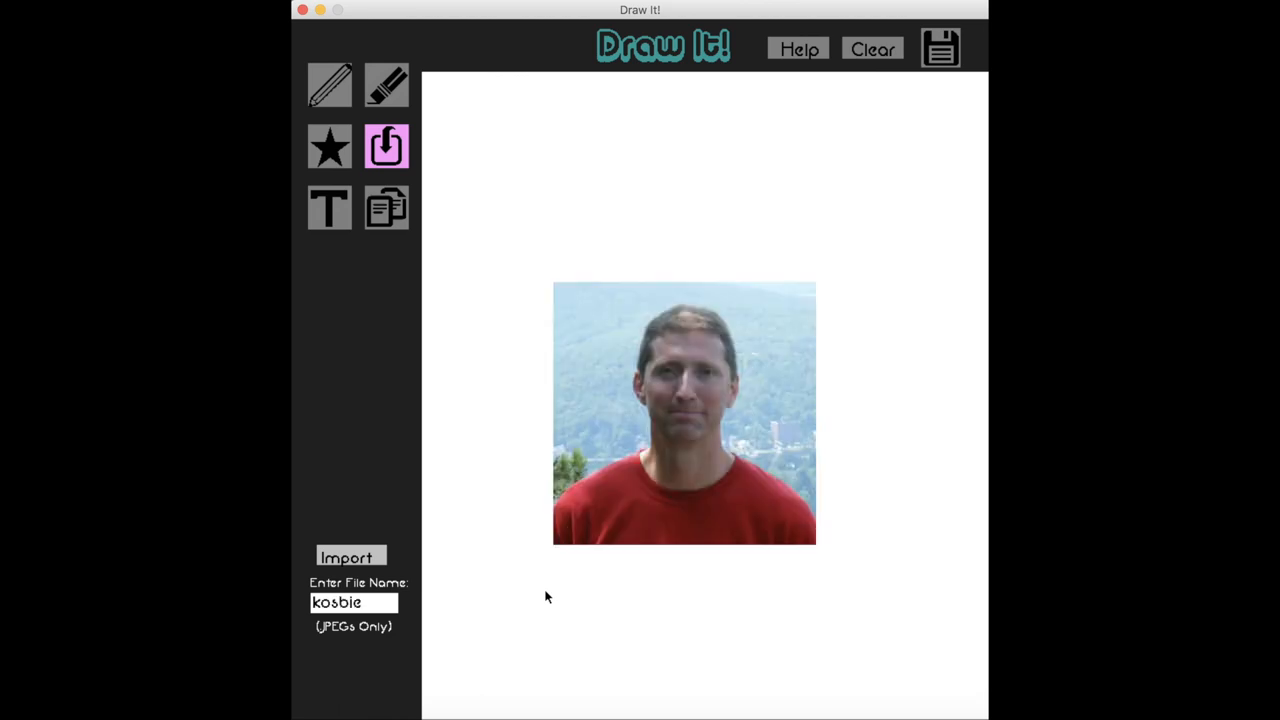
pyautogui.moveTo(668, 400)
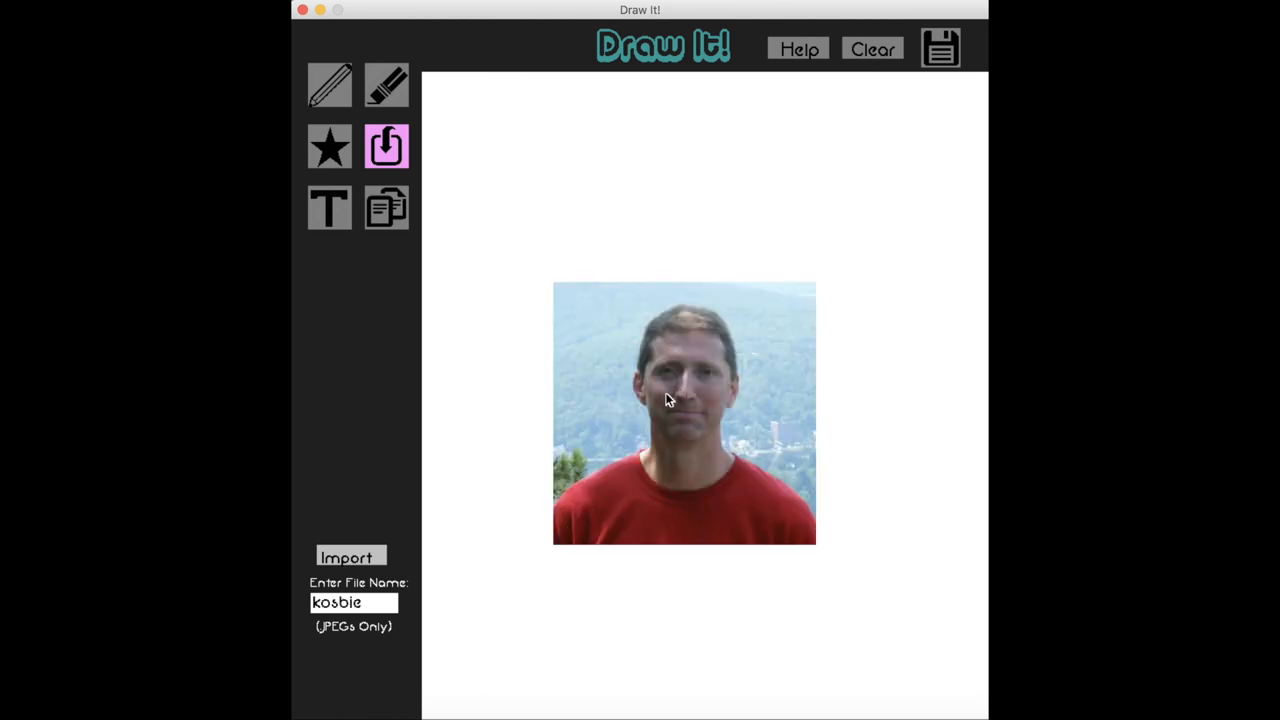
pyautogui.moveTo(684, 412); pyautogui.dragTo(670, 310)
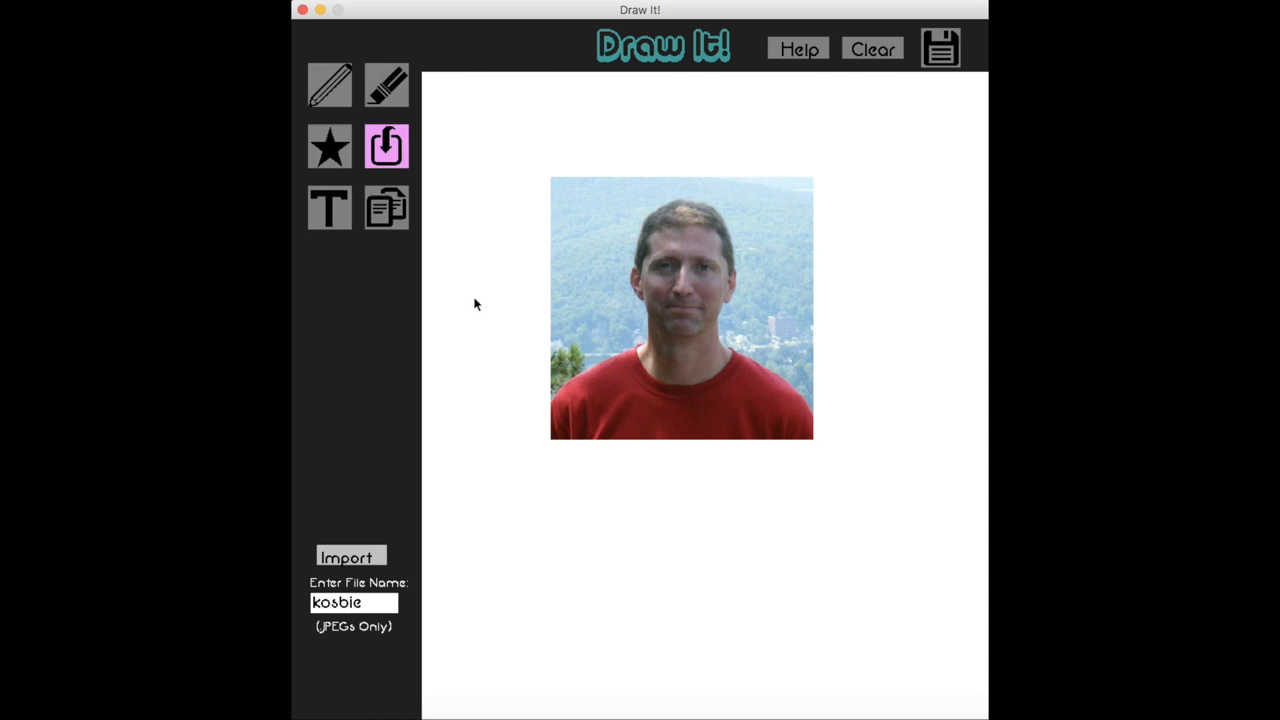
pyautogui.moveTo(432, 252)
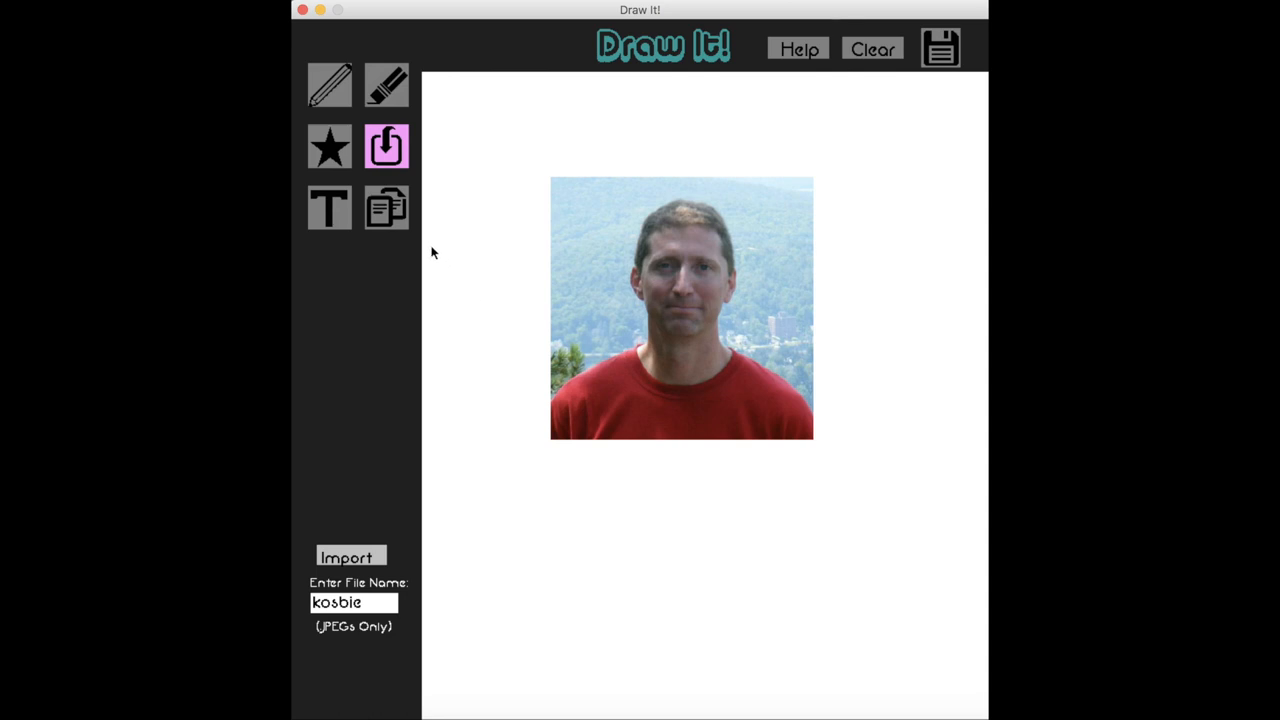
# - Add the text 'i love 15112' just above the photo
pyautogui.click(328, 206)
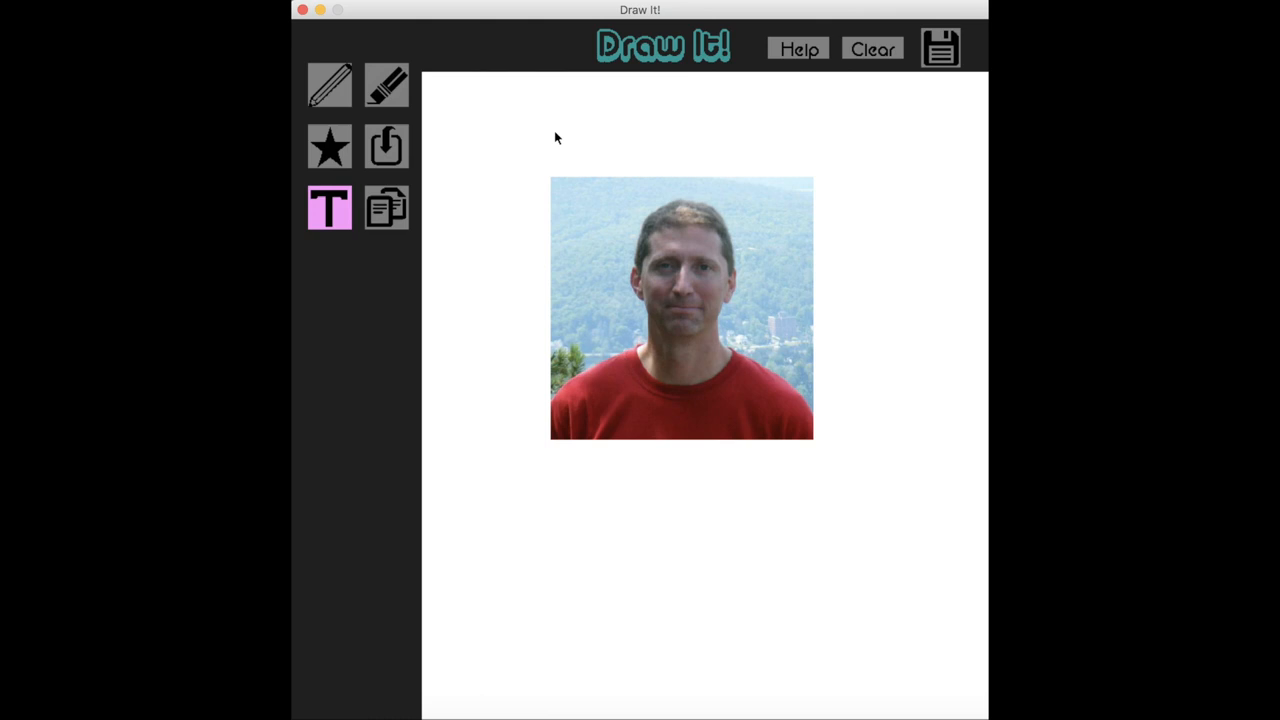
pyautogui.moveTo(680, 490)
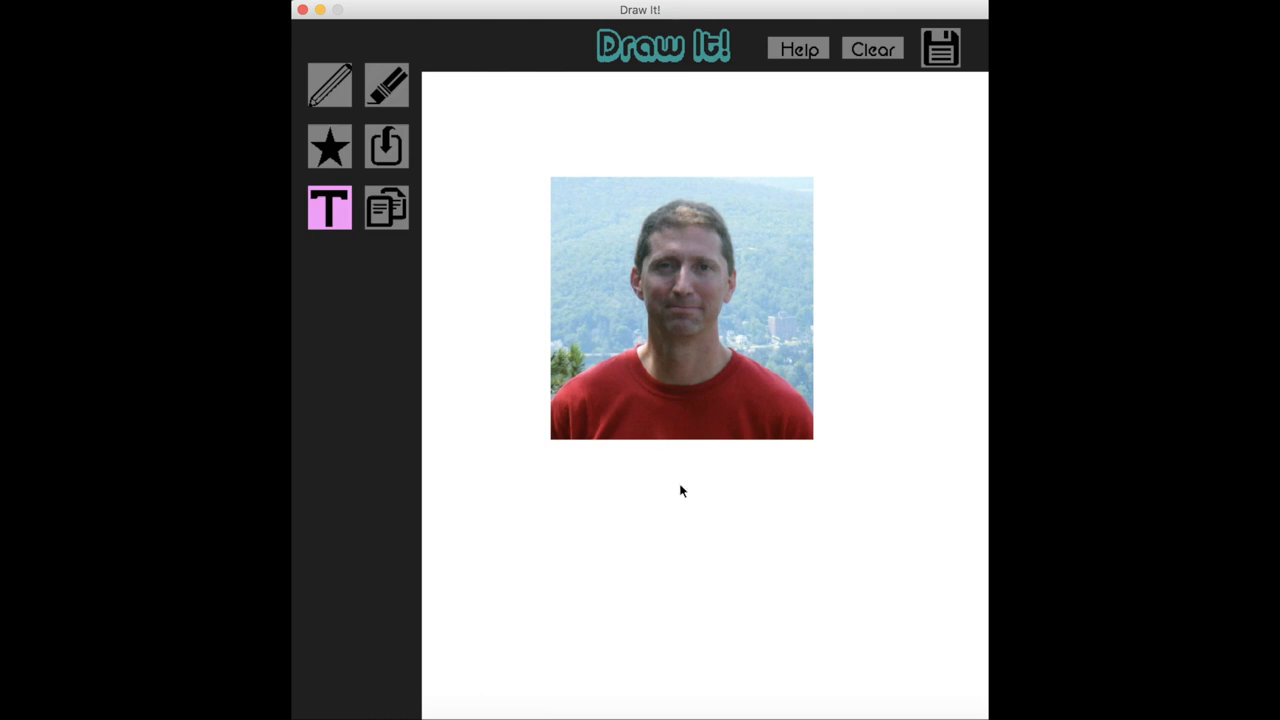
pyautogui.write('i love')
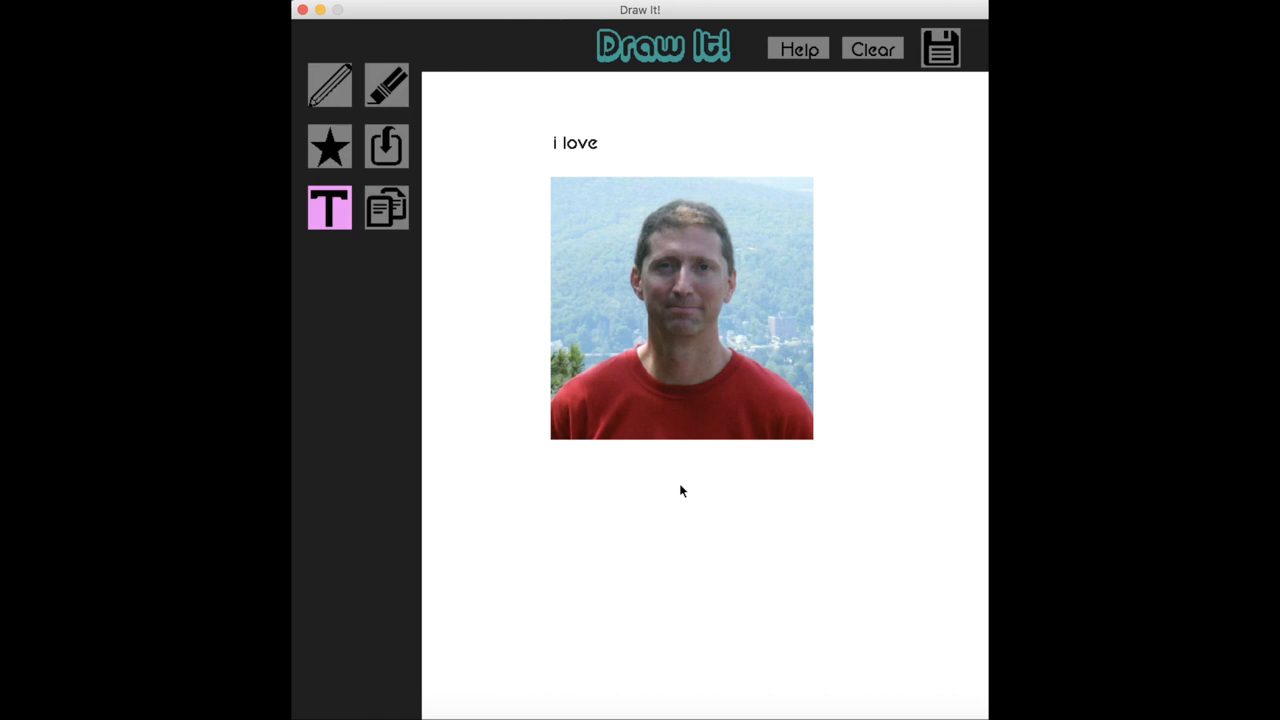
pyautogui.write('15112')
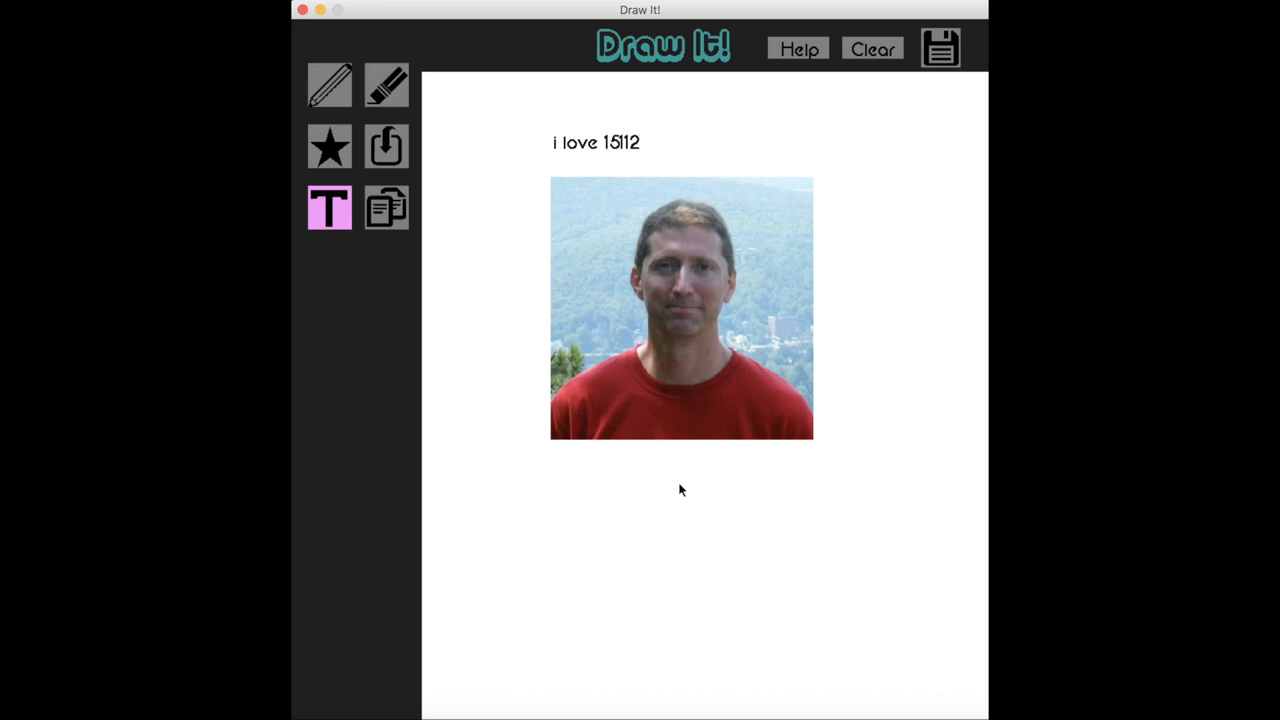
pyautogui.moveTo(416, 218)
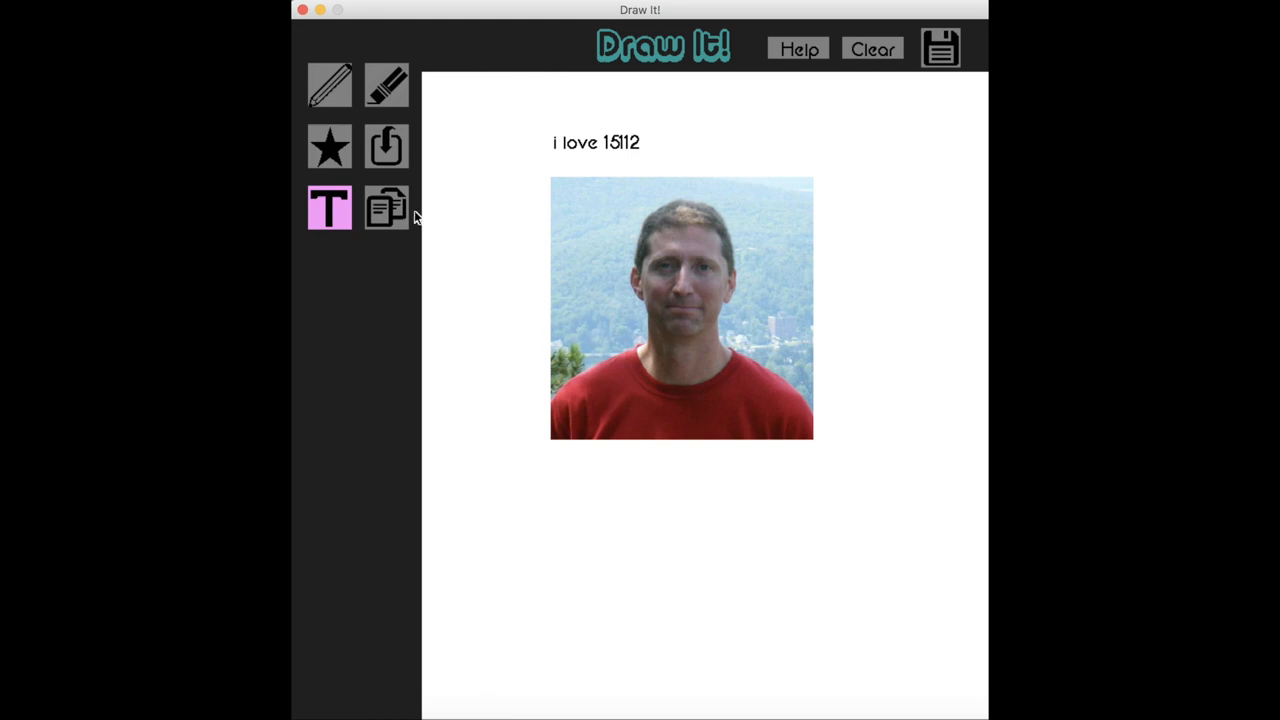
# - Switch to sticker mode to make and paste sticker copies beside the photo
pyautogui.click(386, 206)
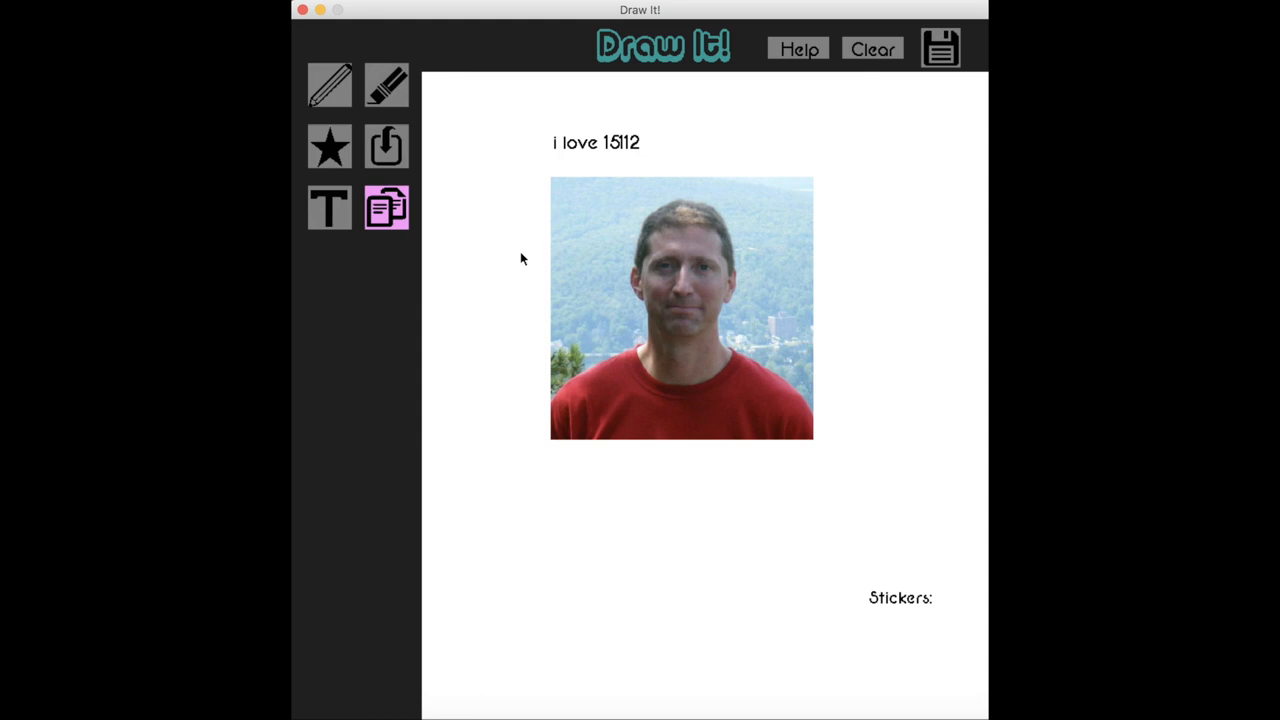
pyautogui.moveTo(524, 194)
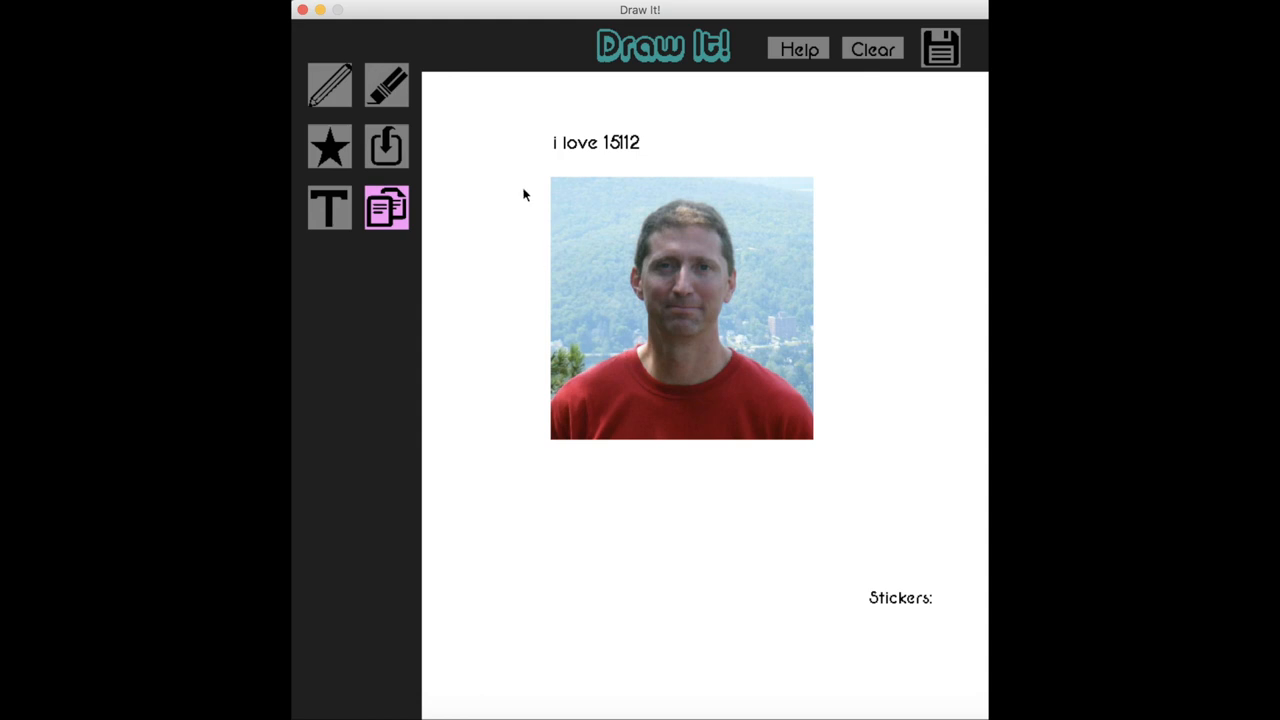
pyautogui.moveTo(556, 198)
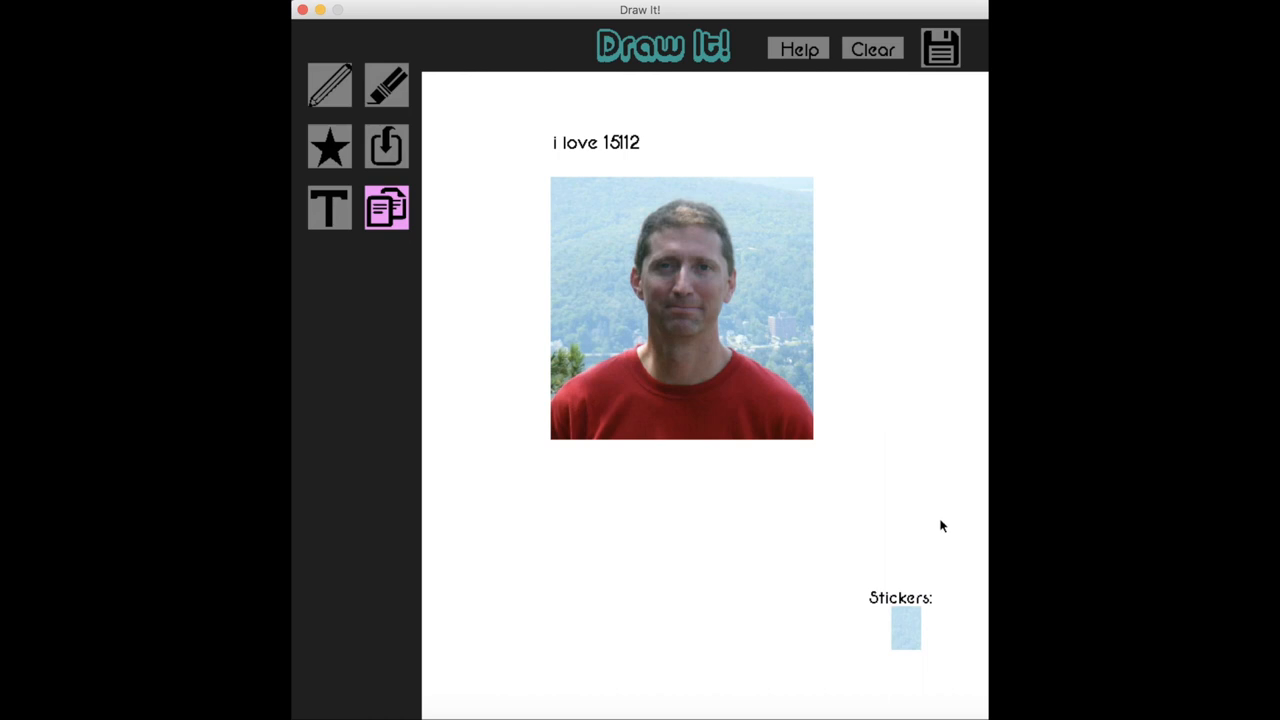
pyautogui.moveTo(898, 640)
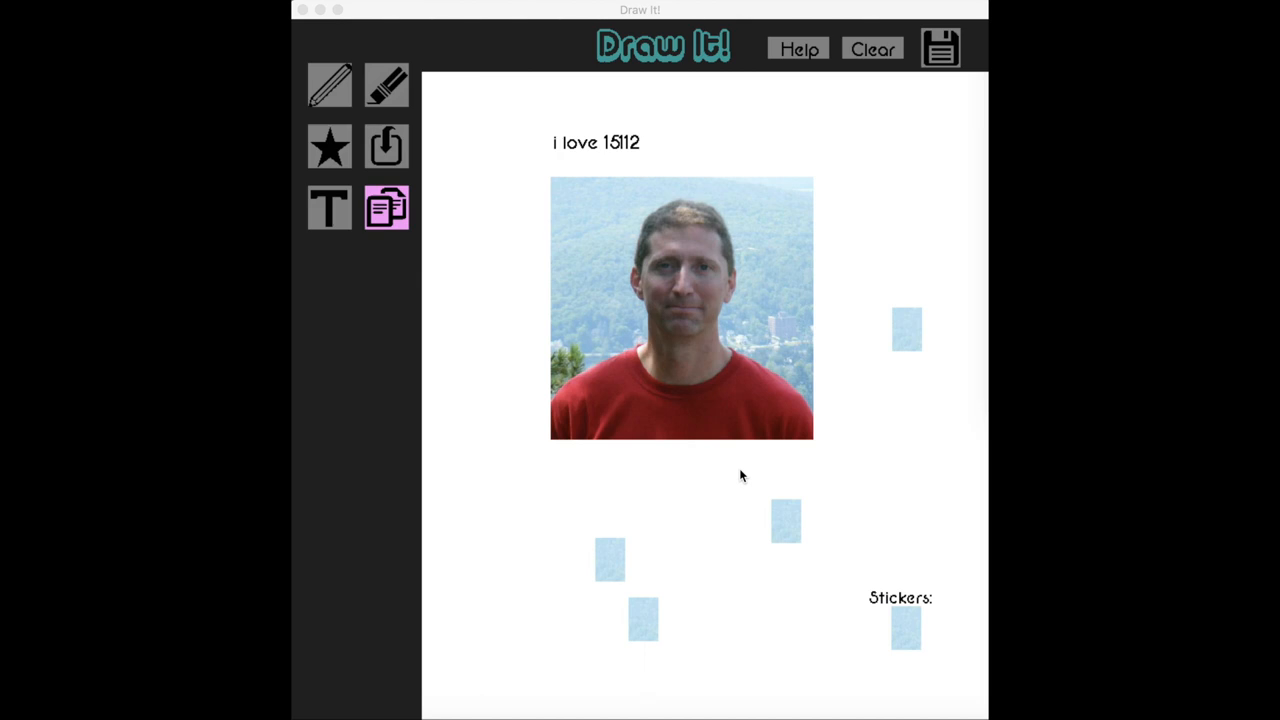
pyautogui.moveTo(940, 60)
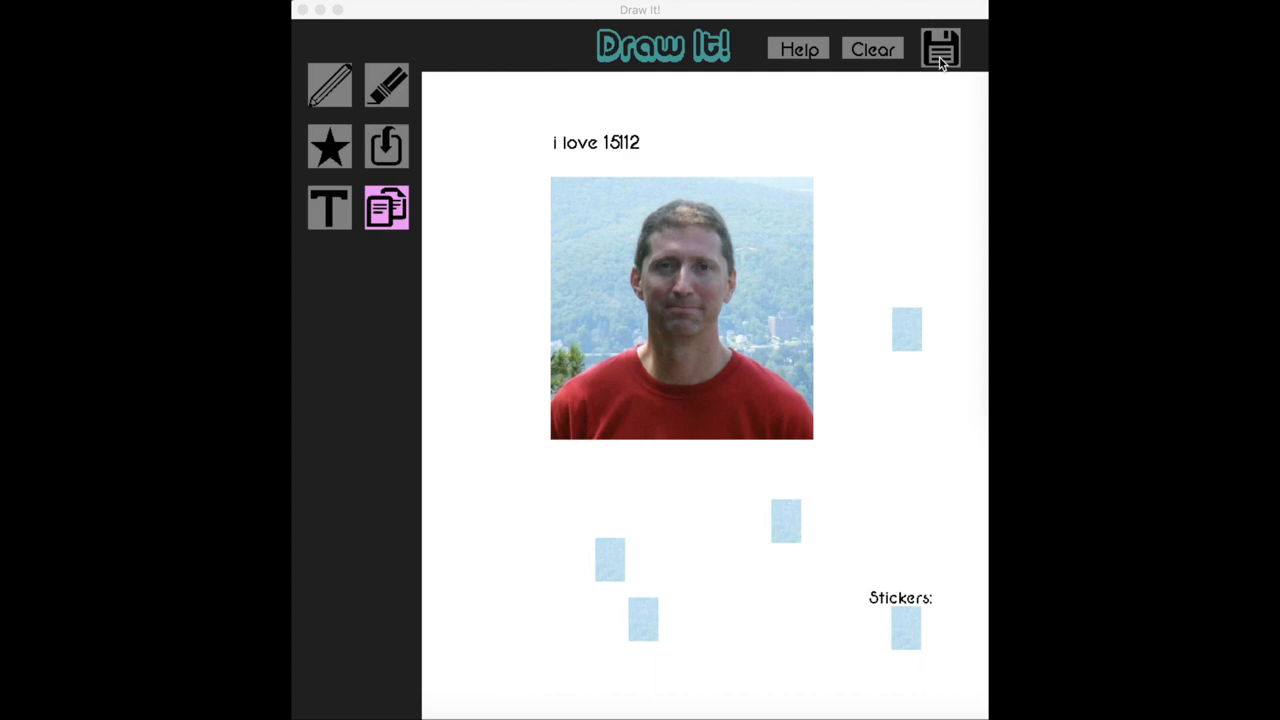
# - Save the canvas as a JPEG in the 15-112 folder, preview it from Finder, and close it
pyautogui.click(938, 48)
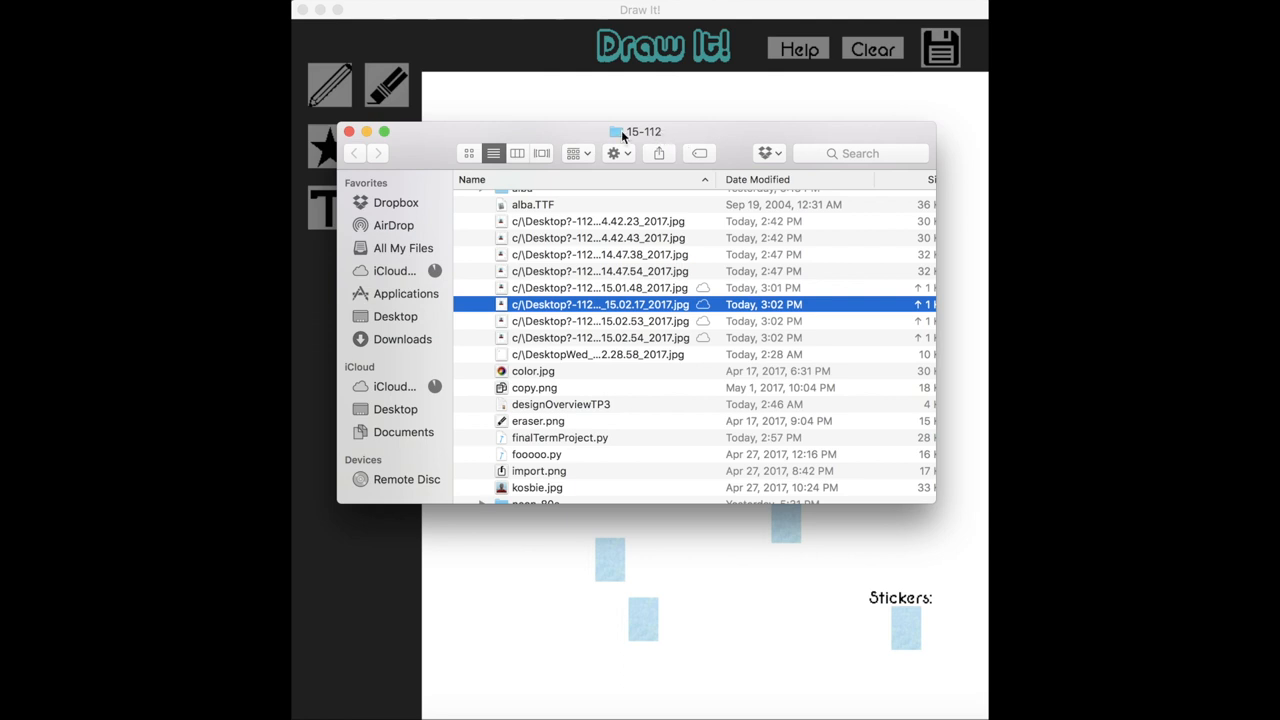
pyautogui.moveTo(570, 320)
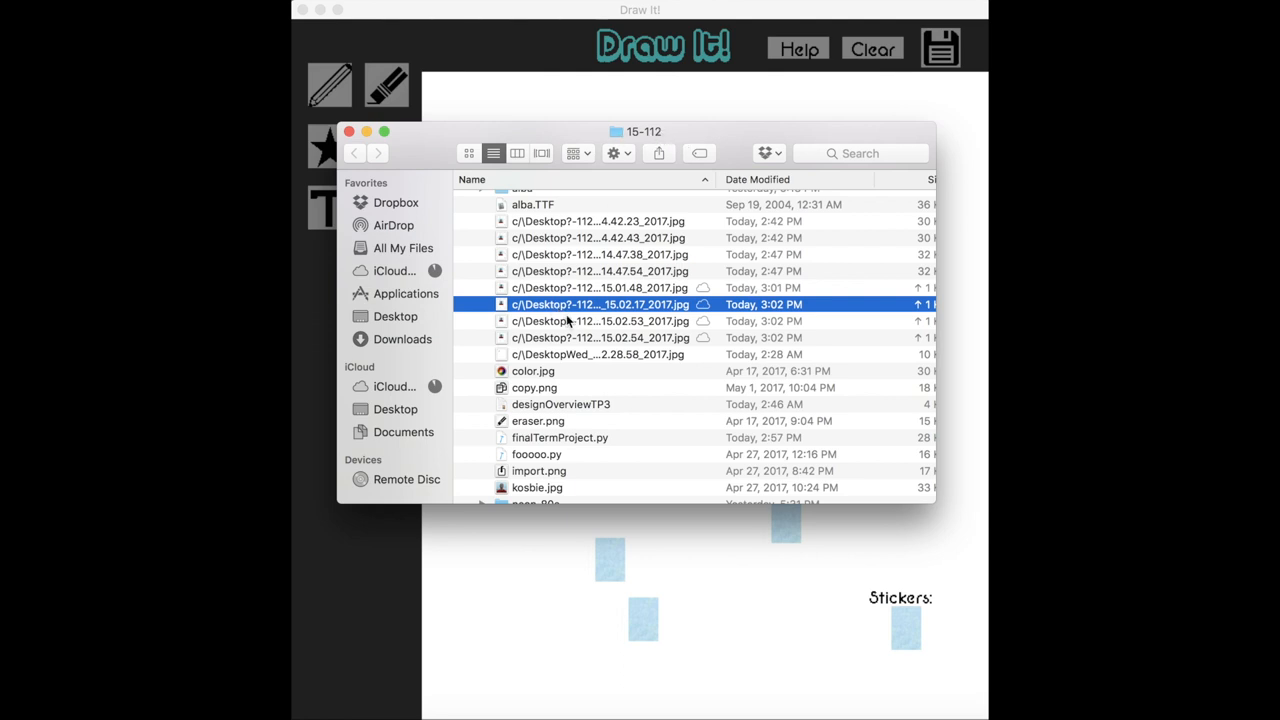
pyautogui.click(600, 320)
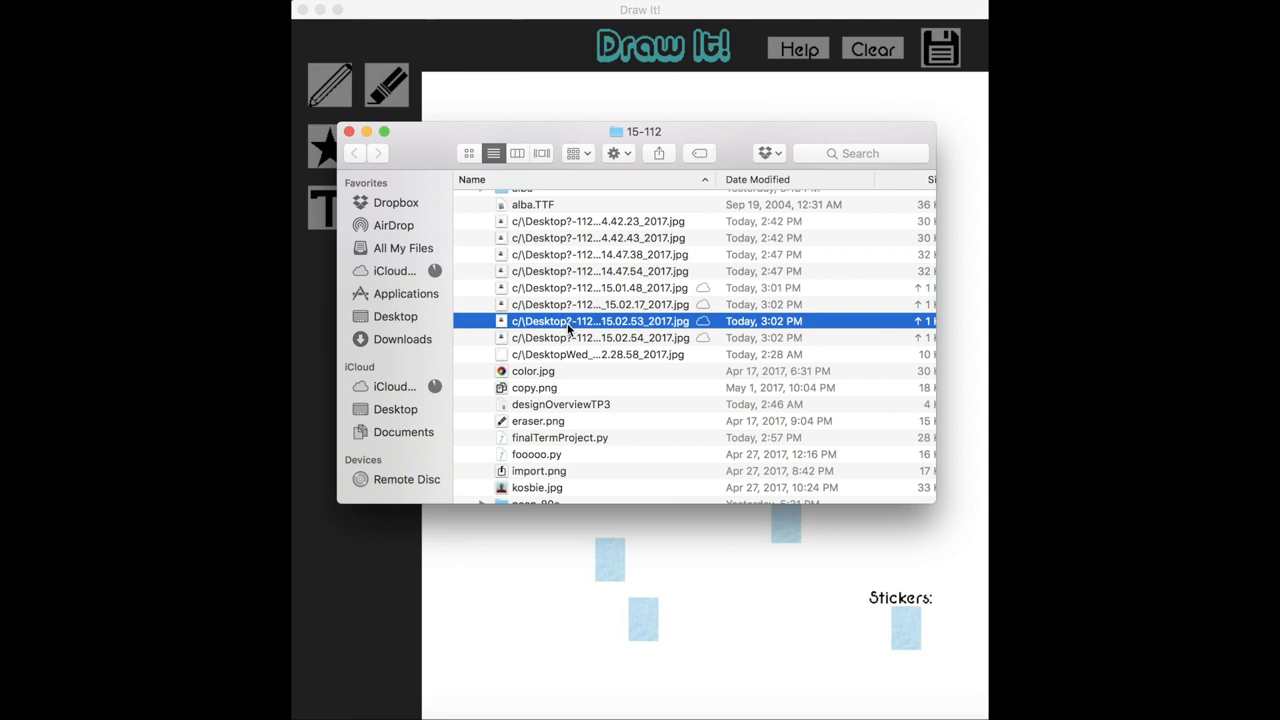
pyautogui.doubleClick(600, 320)
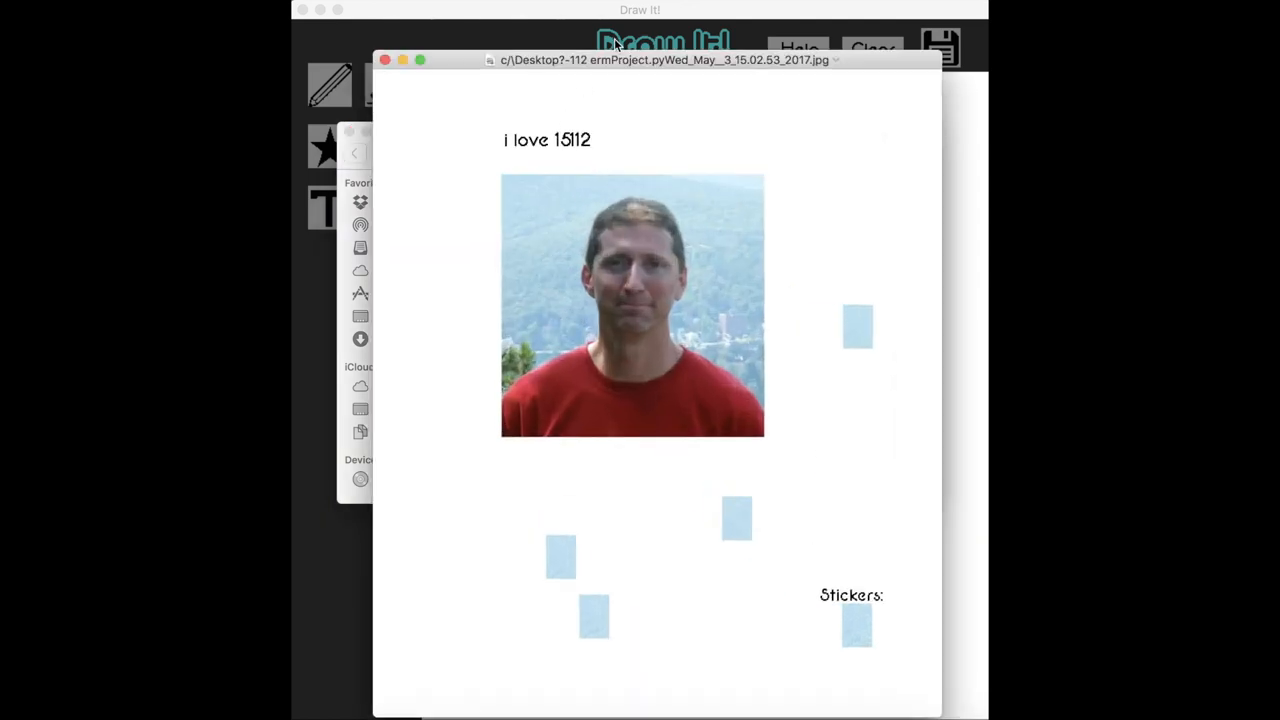
pyautogui.click(384, 60)
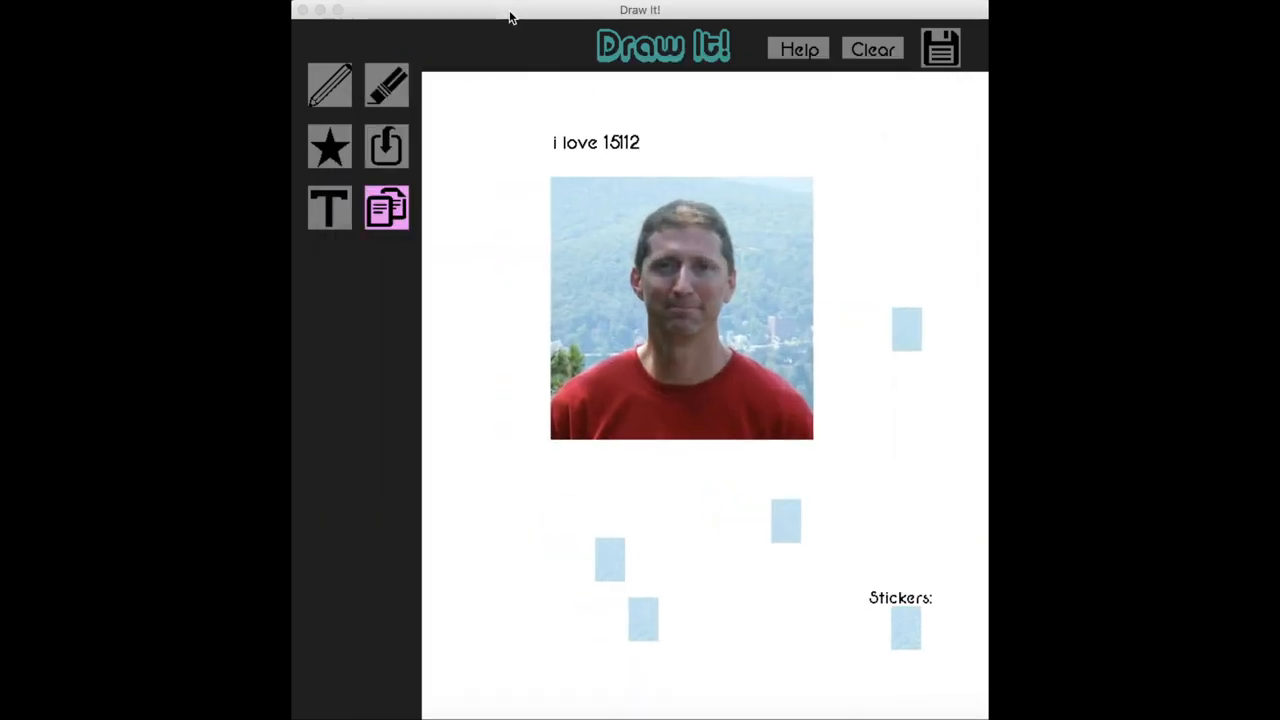